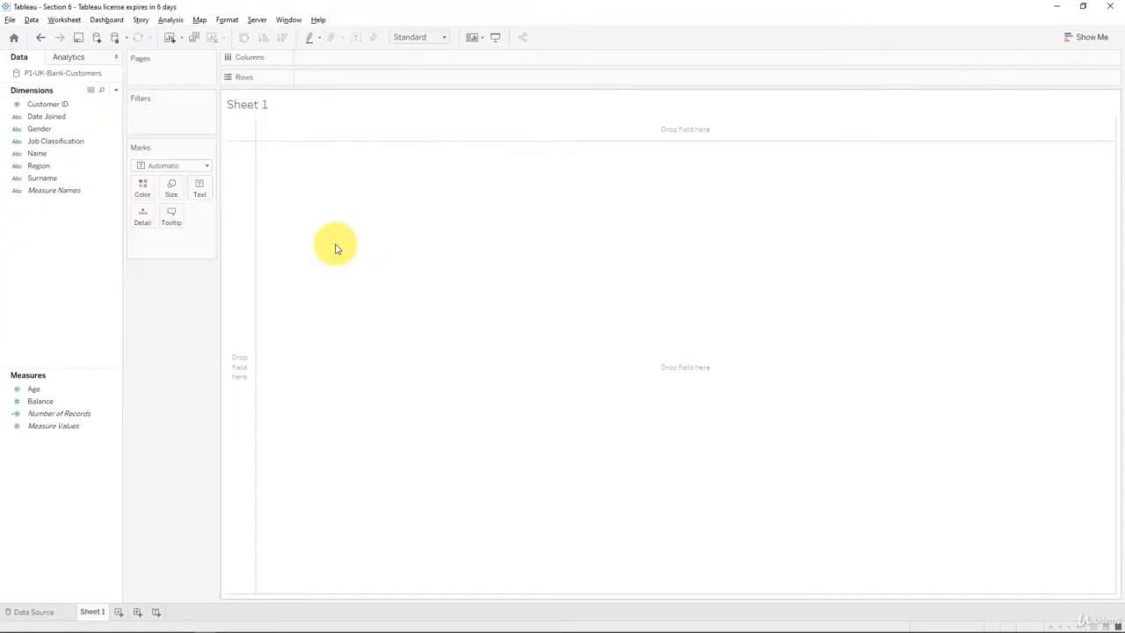
{"action": "mouse_move", "coordinate": [338, 264]}
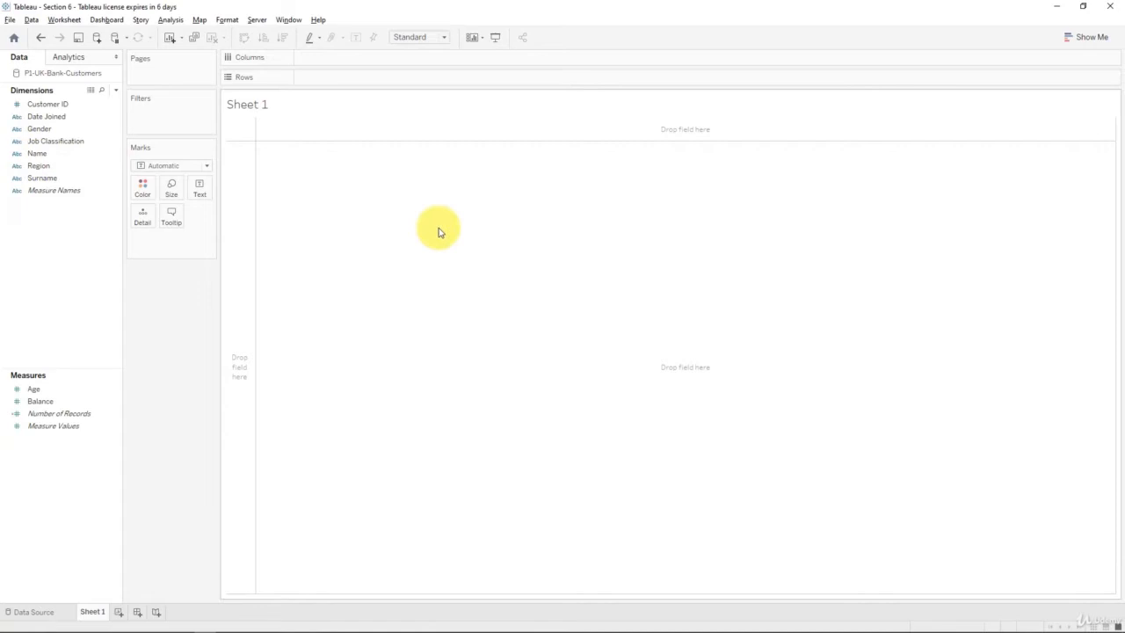
{"action": "mouse_move", "coordinate": [150, 306]}
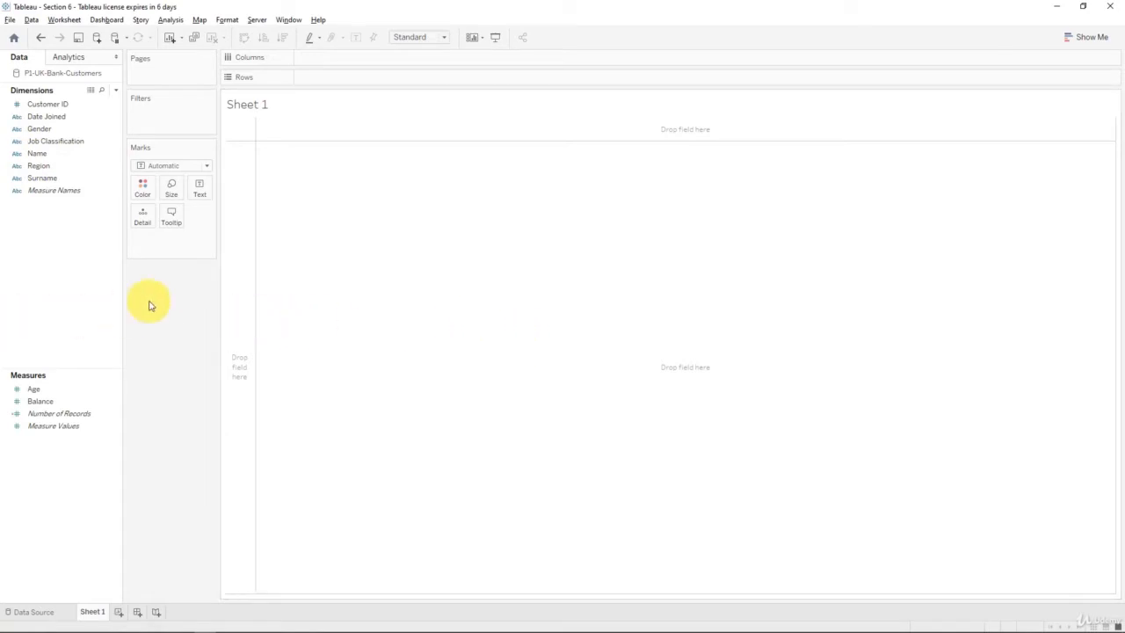
{"action": "mouse_move", "coordinate": [106, 275]}
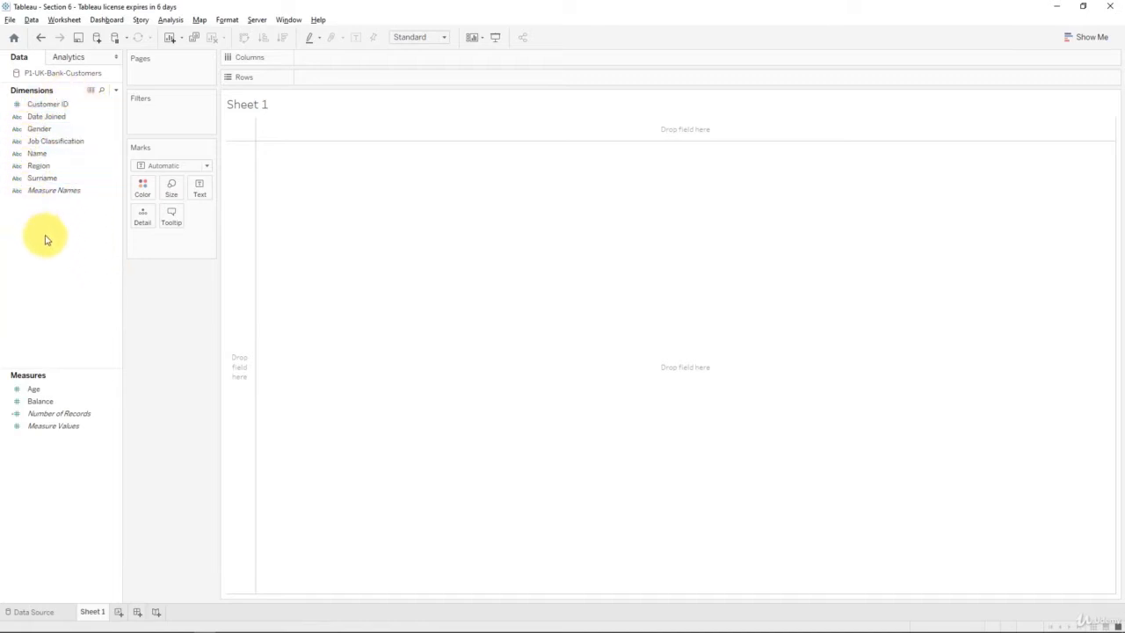
Place Region on Rows to list its four values (England, Northern Ireland, Scotland, Wales)
{"action": "left_click", "coordinate": [46, 116]}
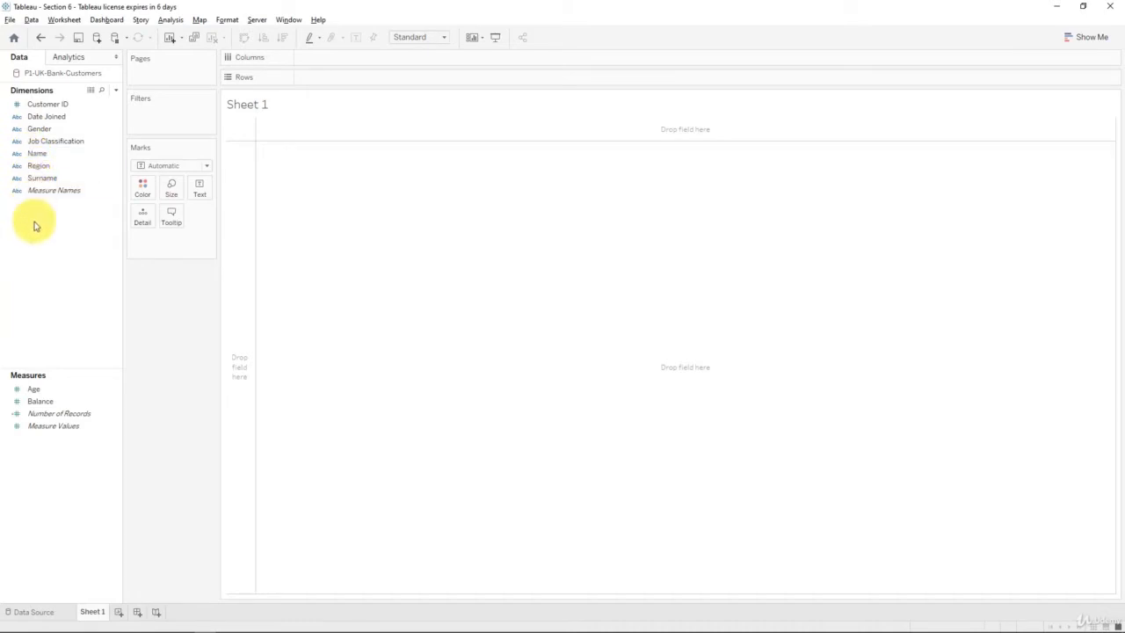
{"action": "left_click", "coordinate": [53, 190]}
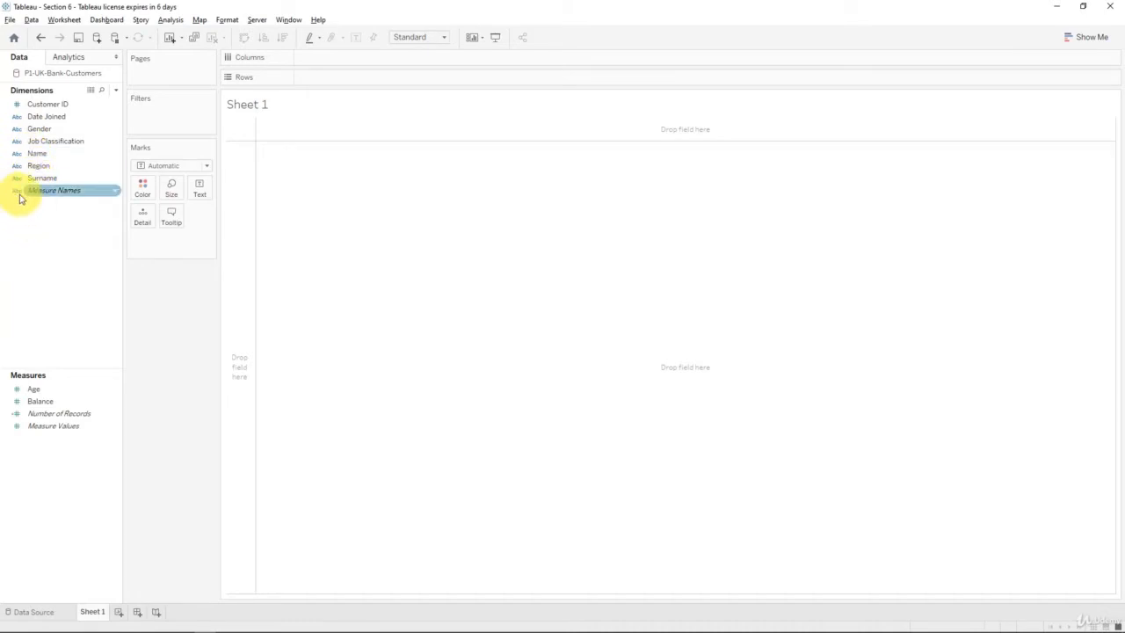
{"action": "left_click", "coordinate": [47, 104]}
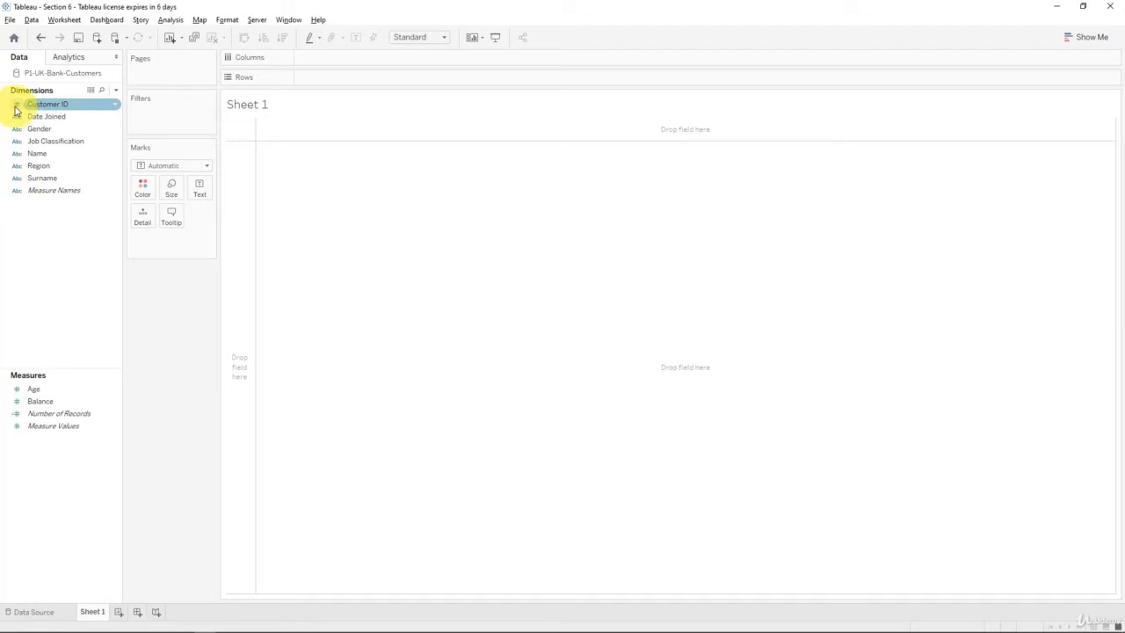
{"action": "left_click", "coordinate": [60, 413]}
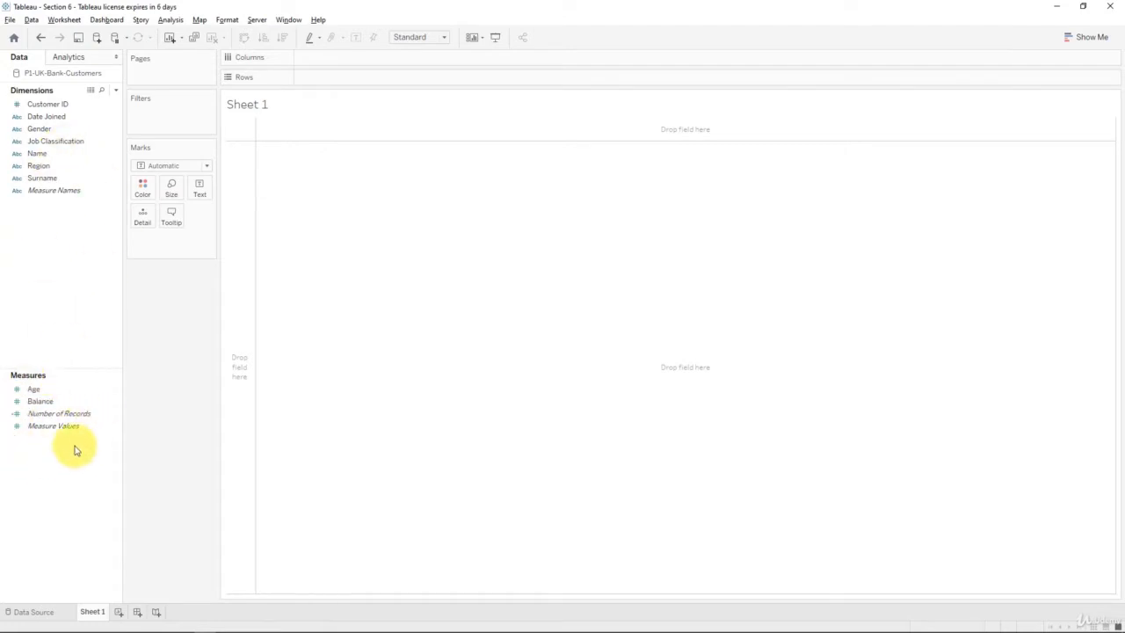
{"action": "mouse_move", "coordinate": [130, 315]}
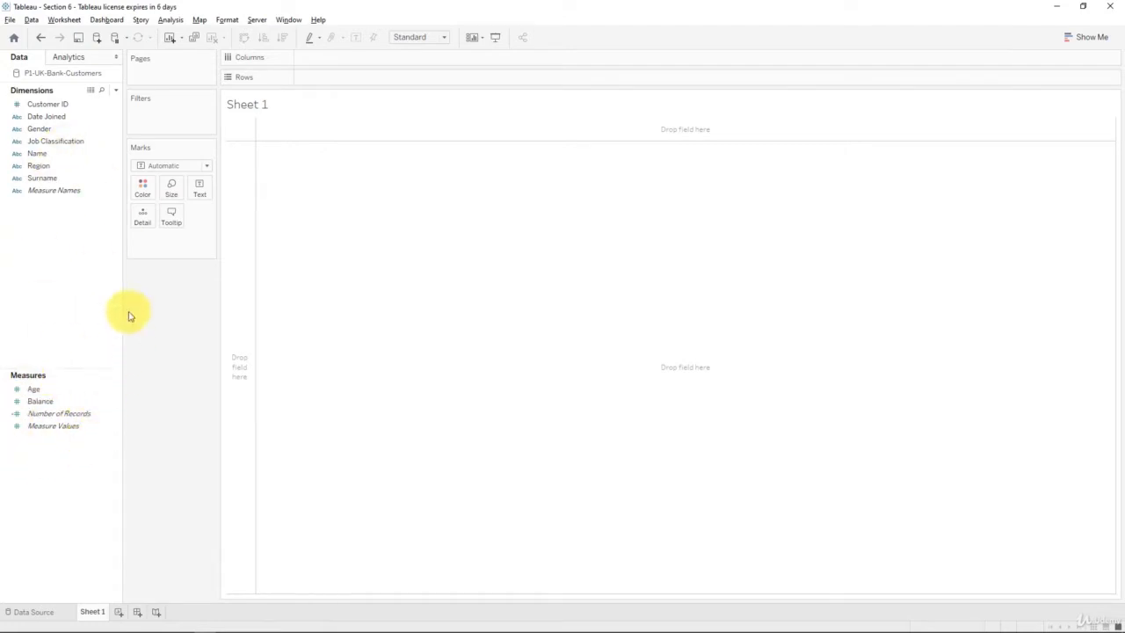
{"action": "mouse_move", "coordinate": [88, 258]}
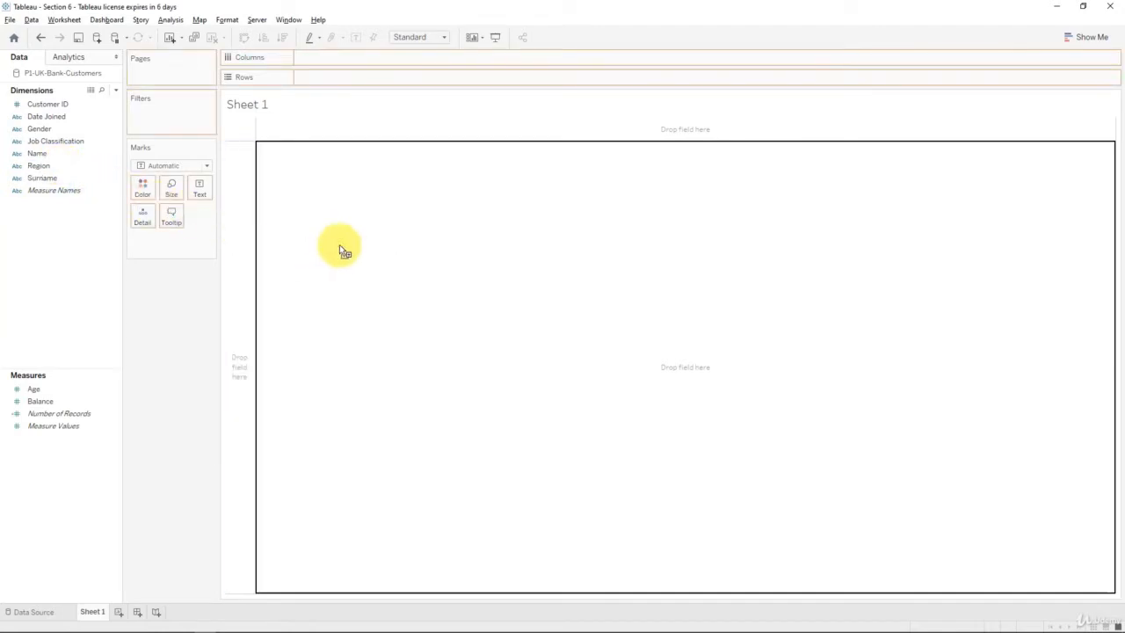
{"action": "left_click_drag", "start_coordinate": [39, 165], "coordinate": [338, 77]}
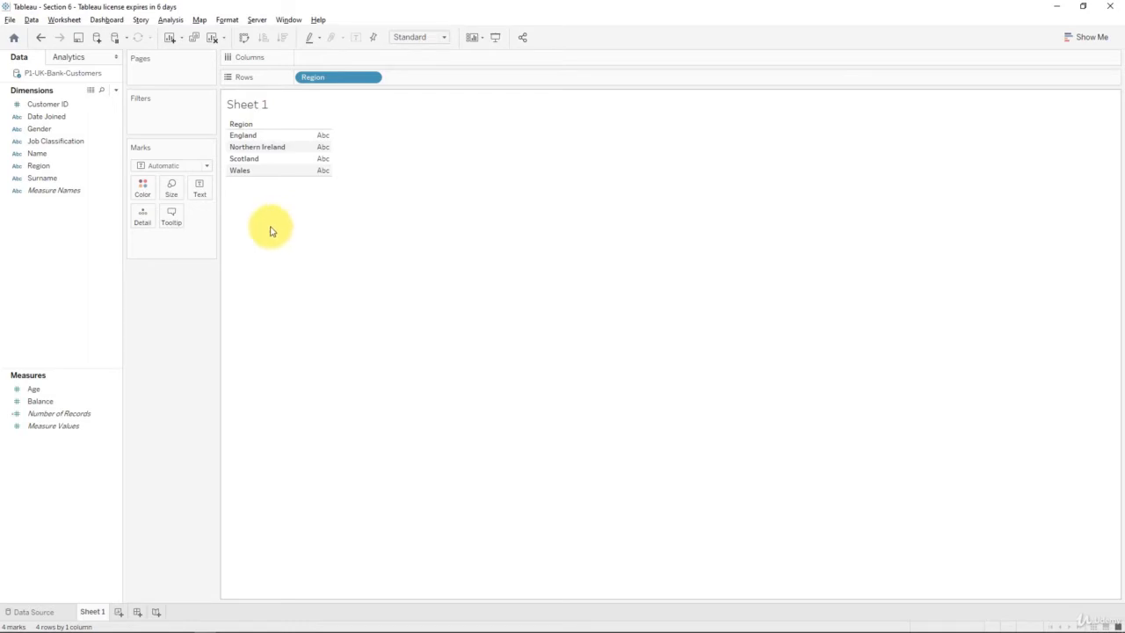
{"action": "mouse_move", "coordinate": [260, 235]}
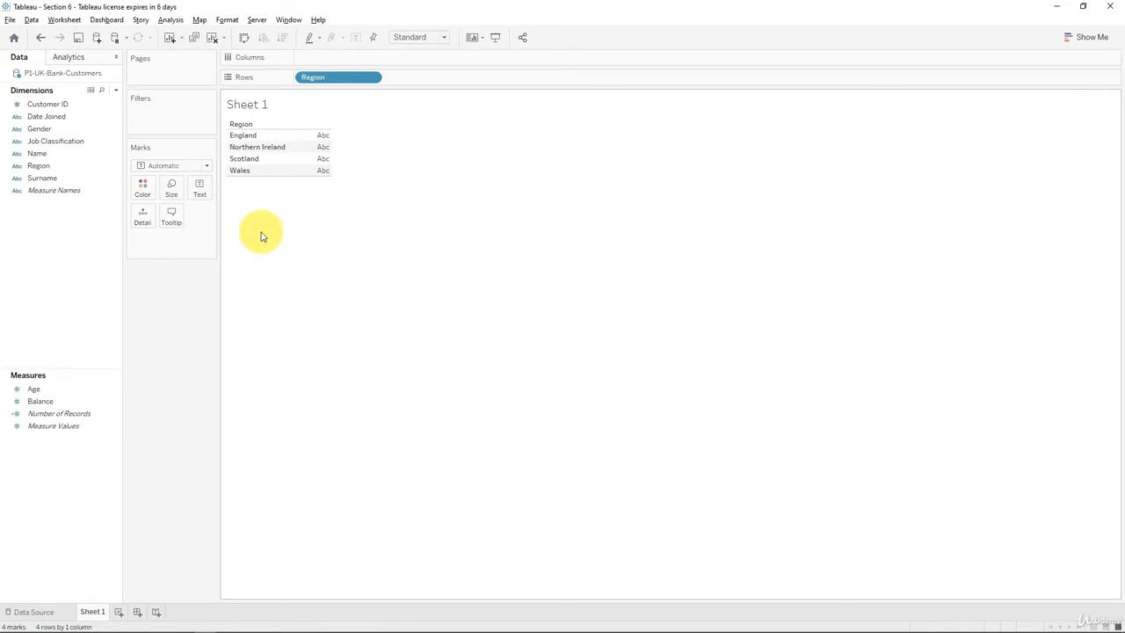
{"action": "mouse_move", "coordinate": [275, 204]}
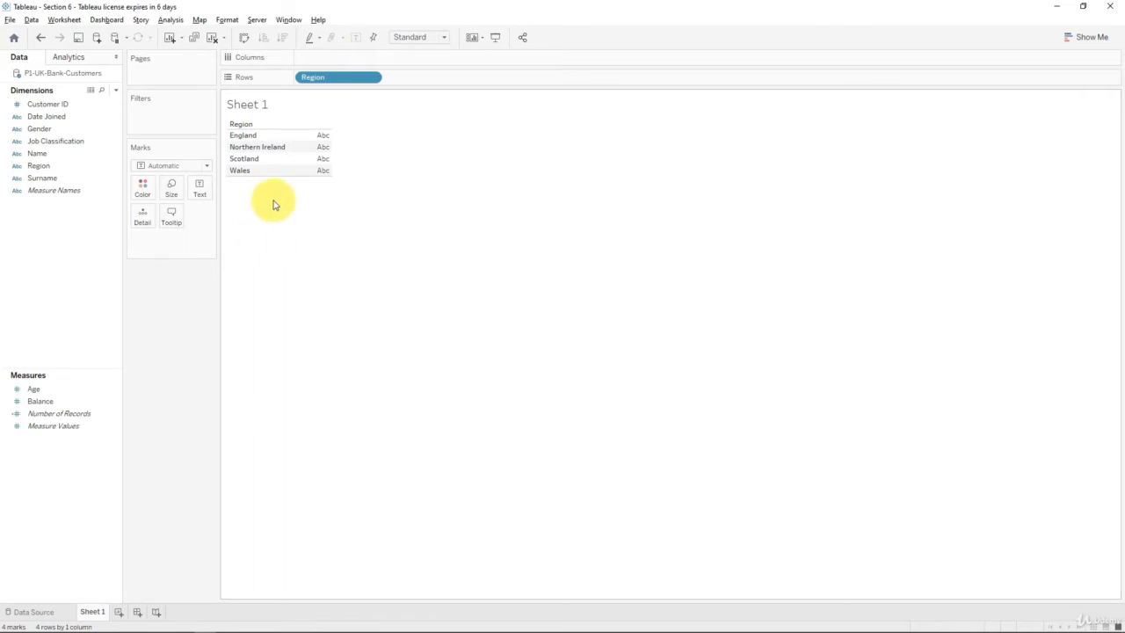
{"action": "mouse_move", "coordinate": [273, 208]}
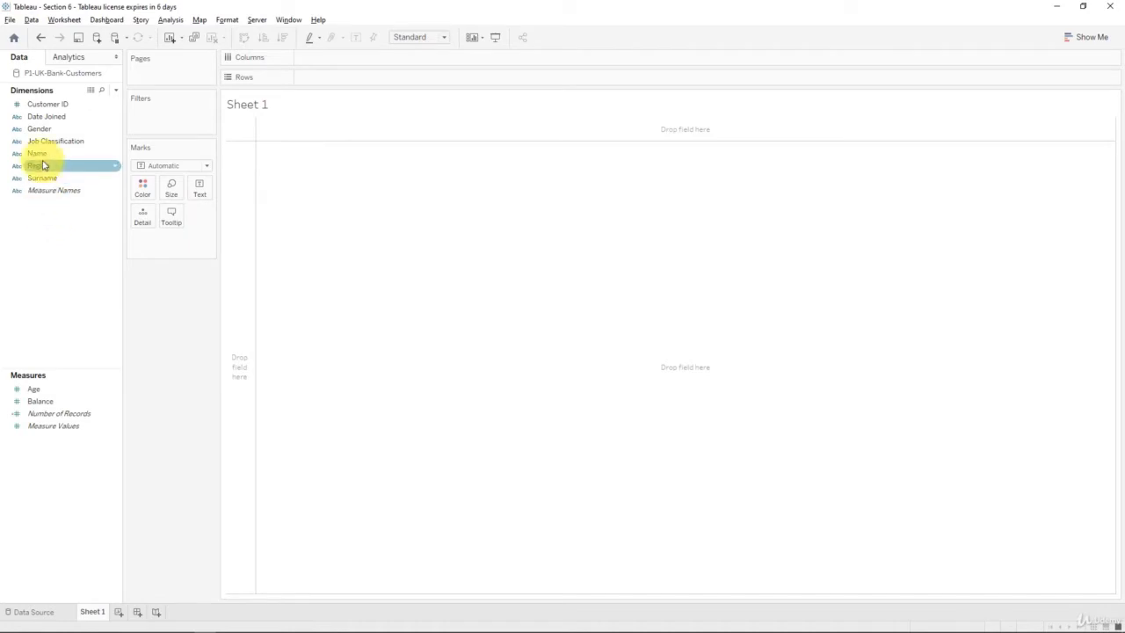
Assign Region the State/Province geographic role so Sheet 1 becomes a map
{"action": "right_click", "coordinate": [37, 165]}
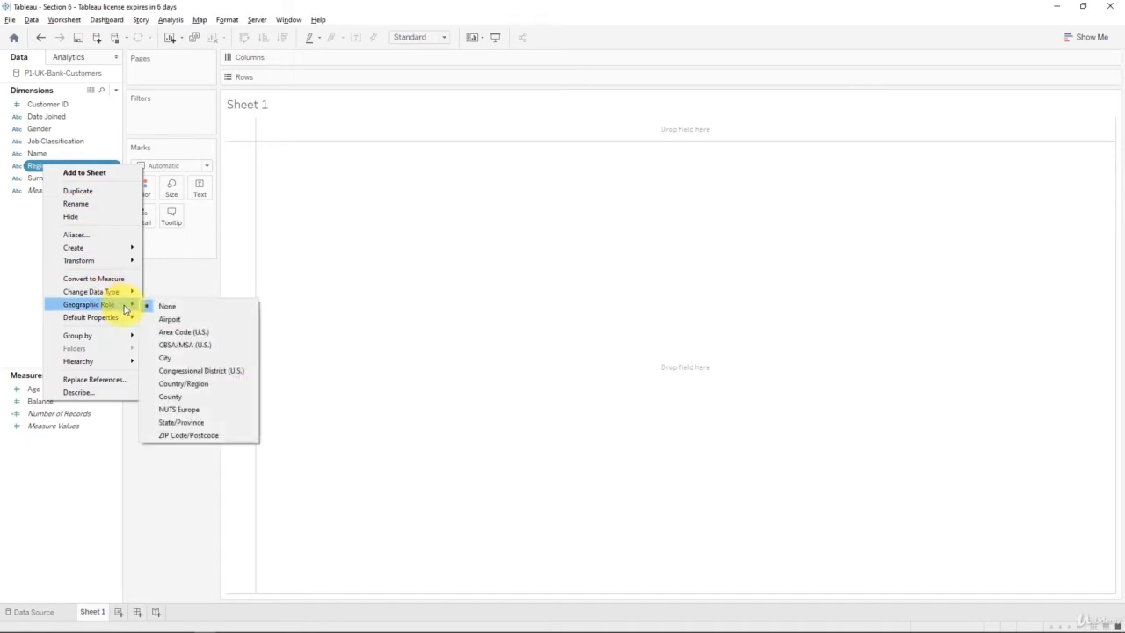
{"action": "mouse_move", "coordinate": [184, 333]}
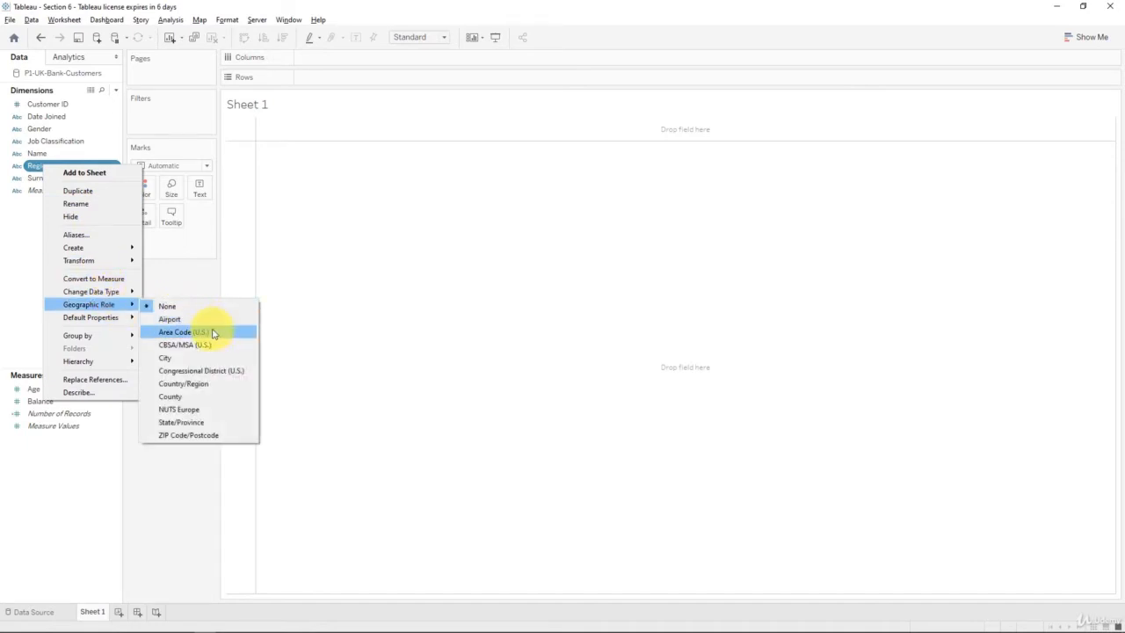
{"action": "mouse_move", "coordinate": [227, 384]}
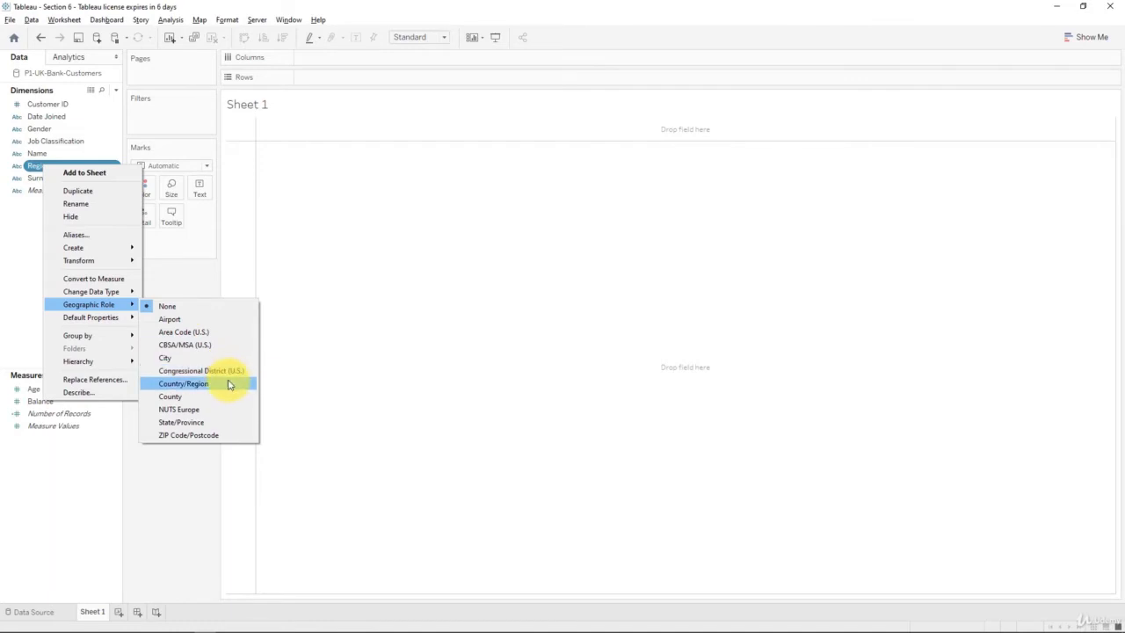
{"action": "mouse_move", "coordinate": [225, 398]}
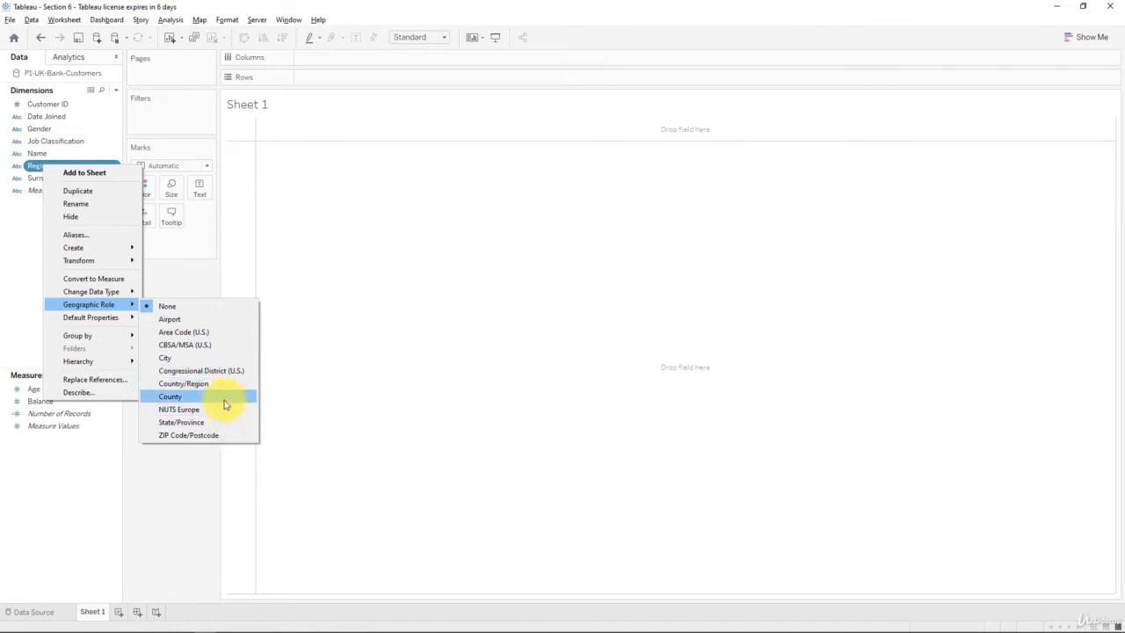
{"action": "mouse_move", "coordinate": [207, 389]}
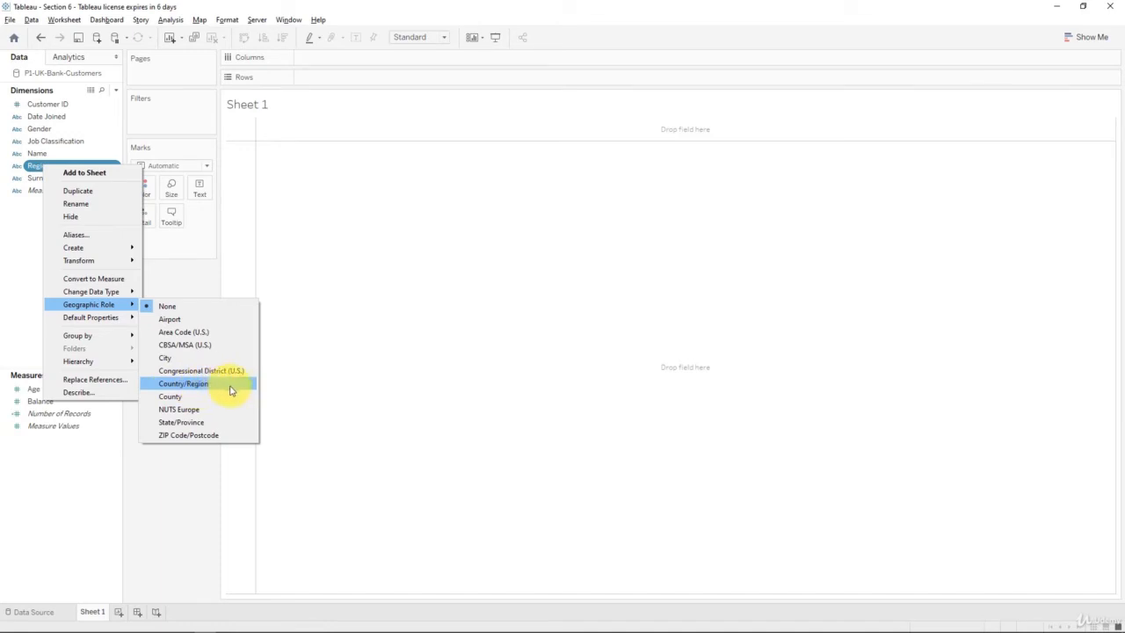
{"action": "mouse_move", "coordinate": [222, 421]}
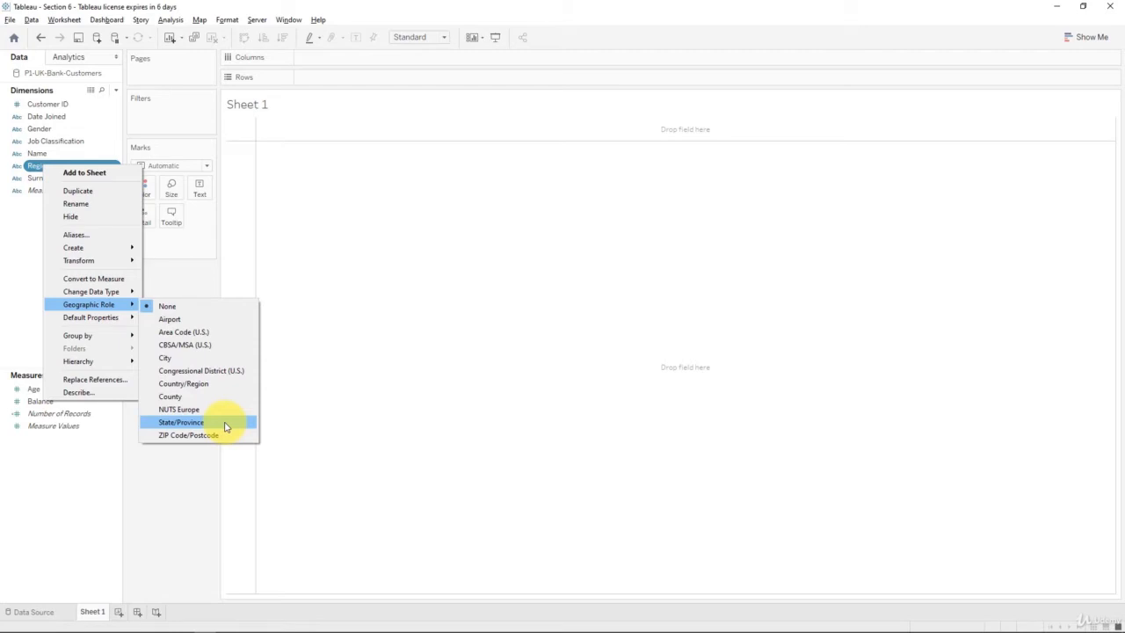
{"action": "left_click", "coordinate": [181, 422]}
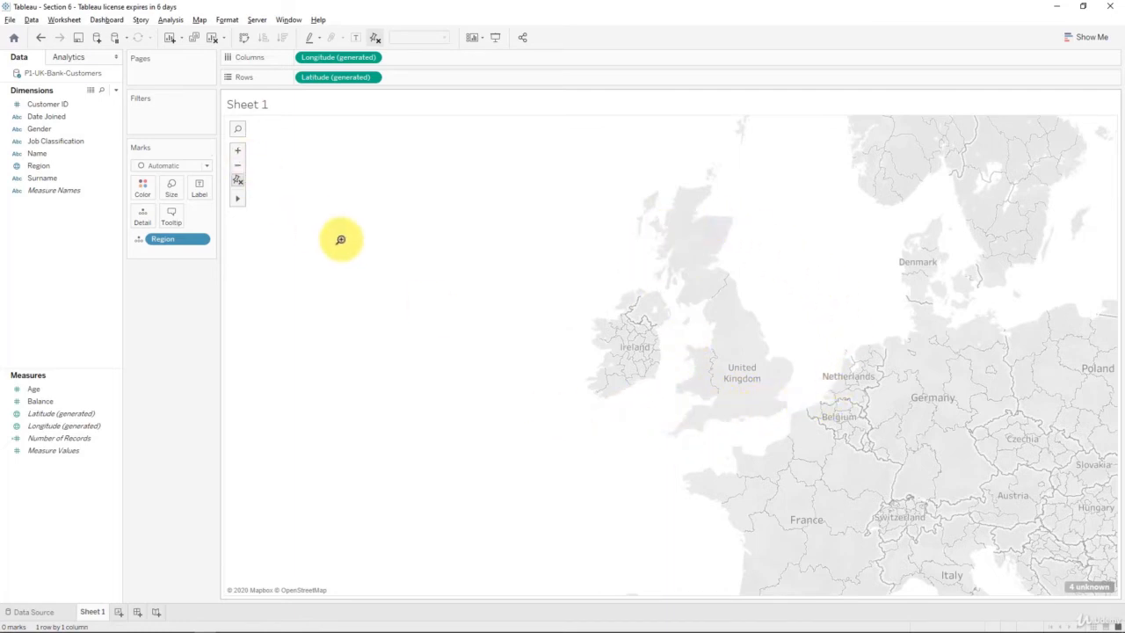
{"action": "mouse_move", "coordinate": [605, 409]}
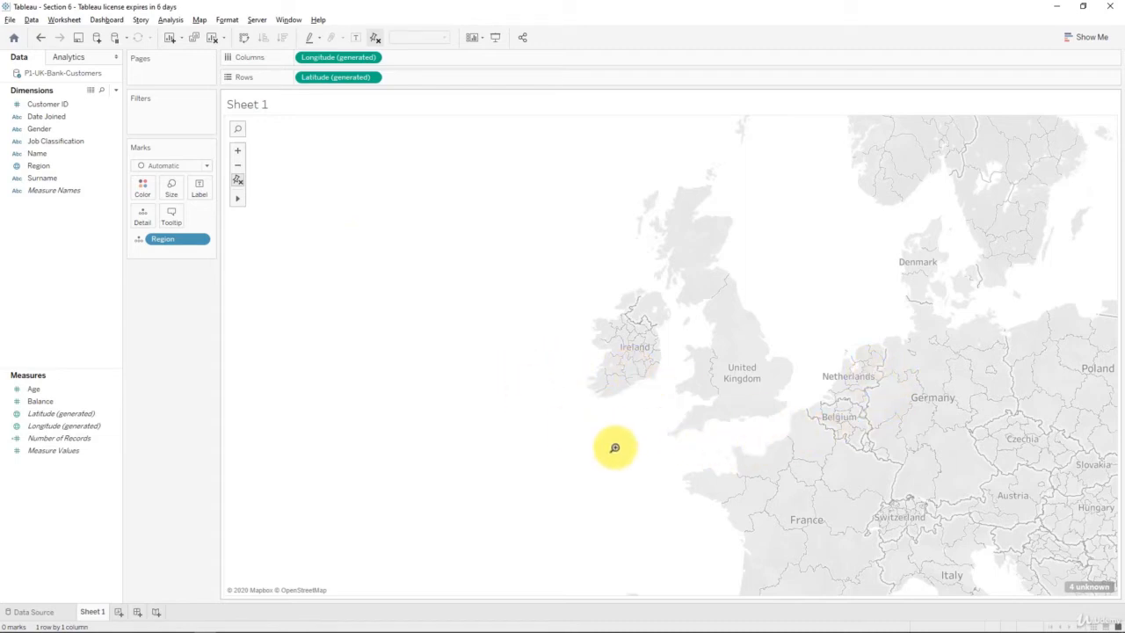
{"action": "mouse_move", "coordinate": [1088, 587]}
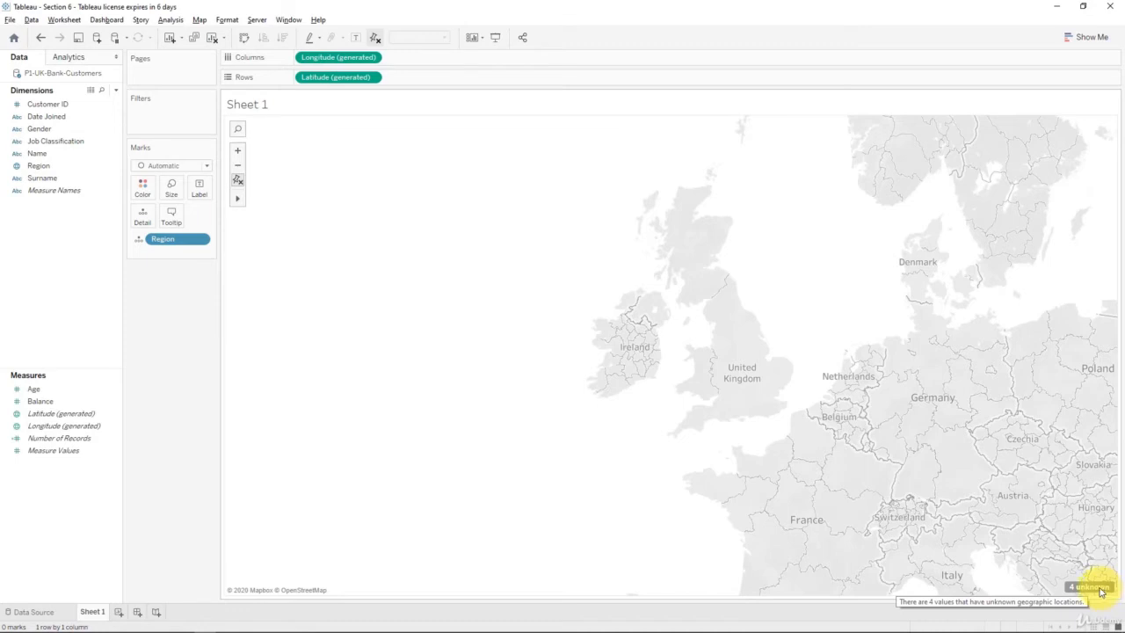
Inspect the '4 unknown' indicator showing the four unlocated Region values
{"action": "left_click", "coordinate": [1088, 587]}
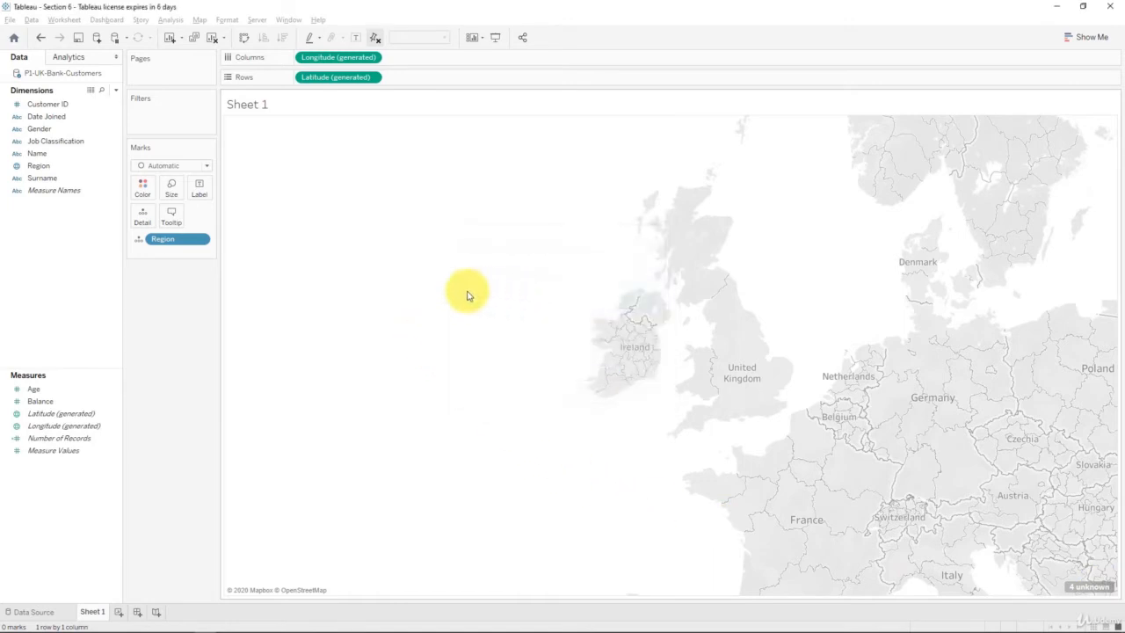
In Edit Locations, set the country to United Kingdom for the unplaced regions
{"action": "left_click", "coordinate": [1088, 587]}
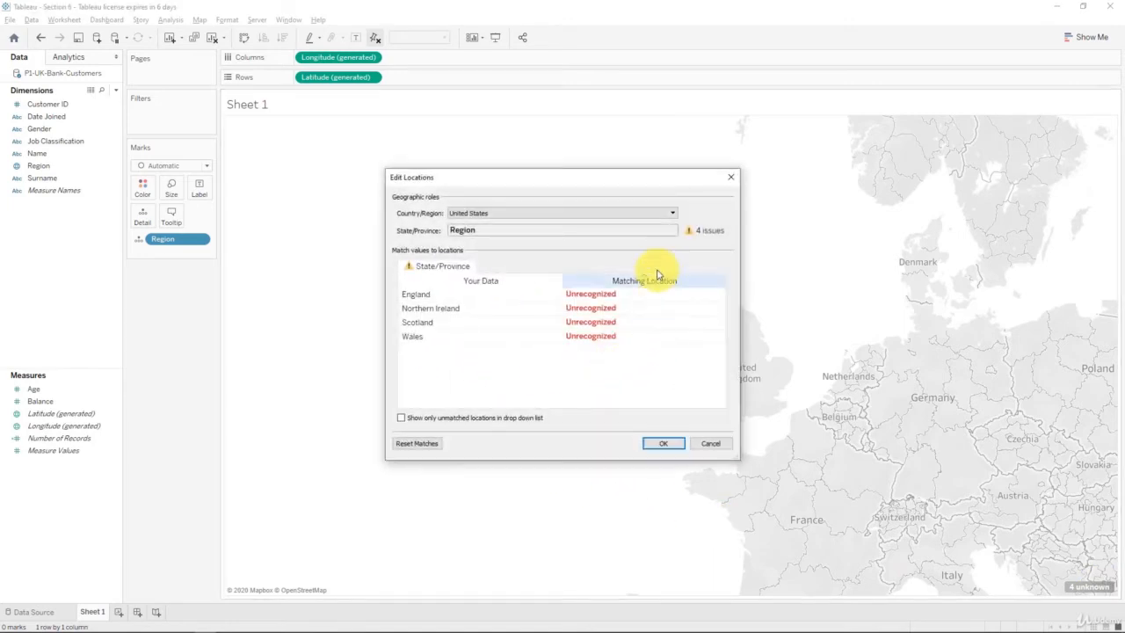
{"action": "mouse_move", "coordinate": [553, 302]}
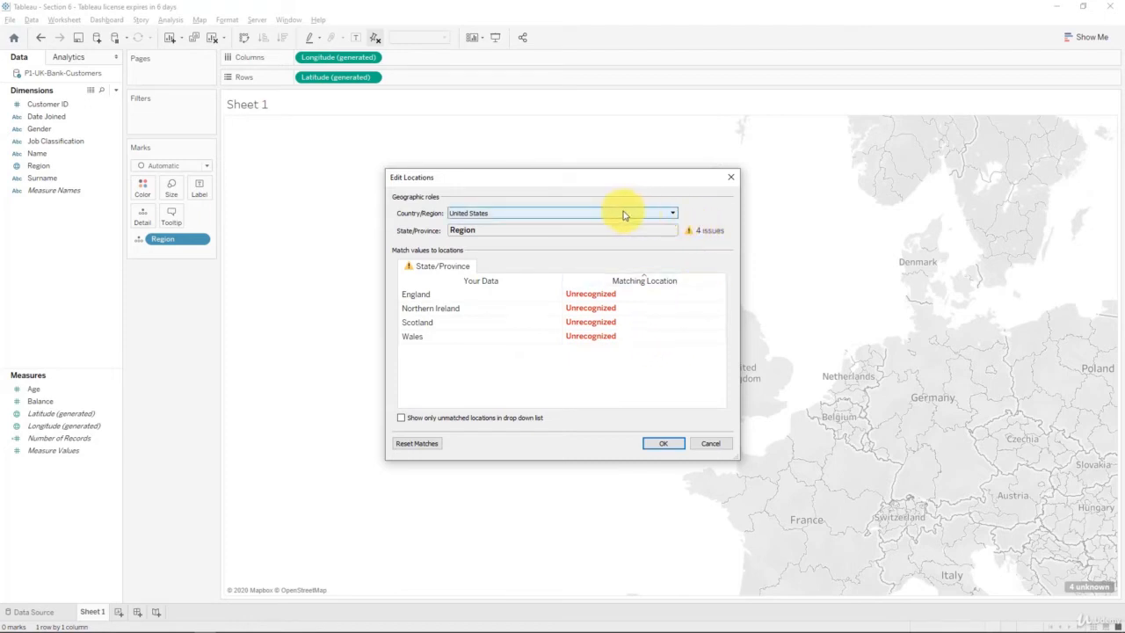
{"action": "mouse_move", "coordinate": [408, 220]}
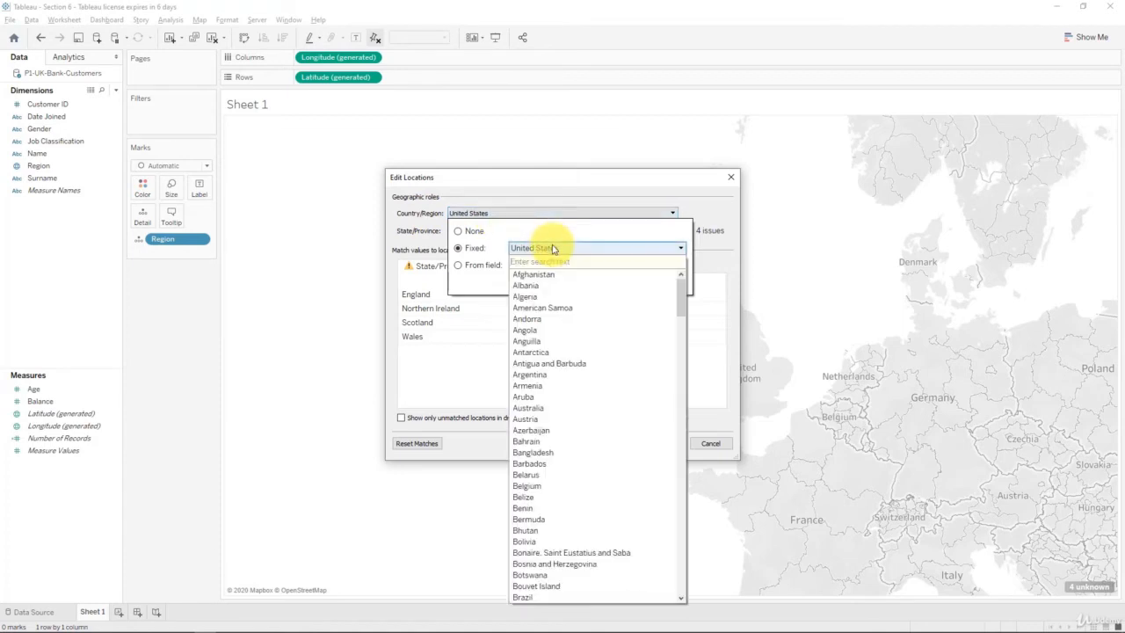
{"action": "type", "text": "uni"}
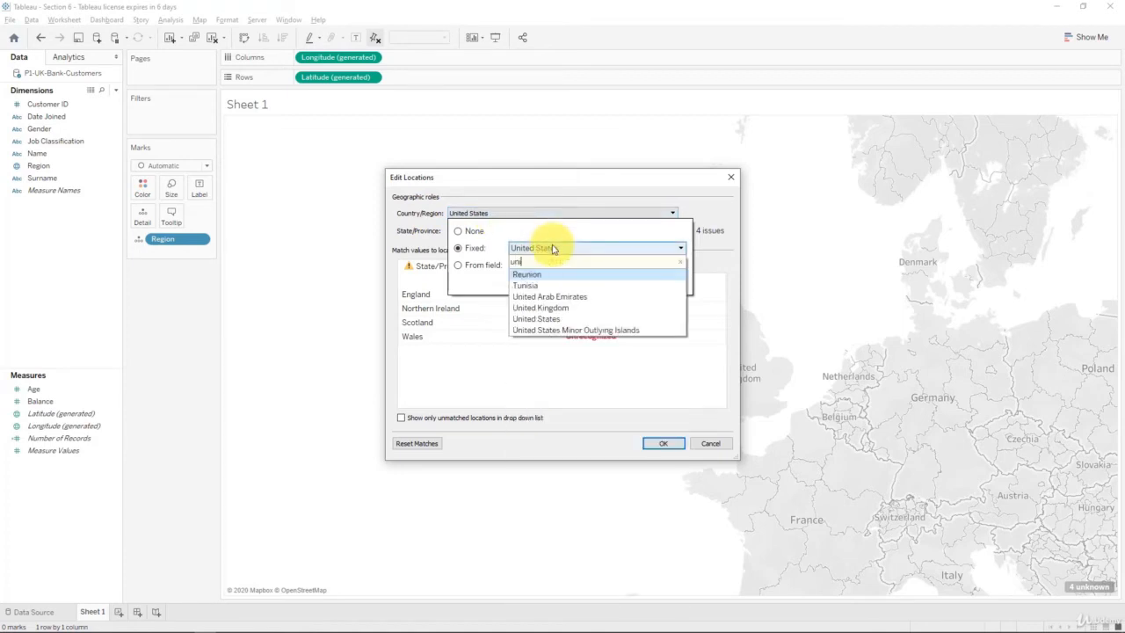
{"action": "mouse_move", "coordinate": [568, 264]}
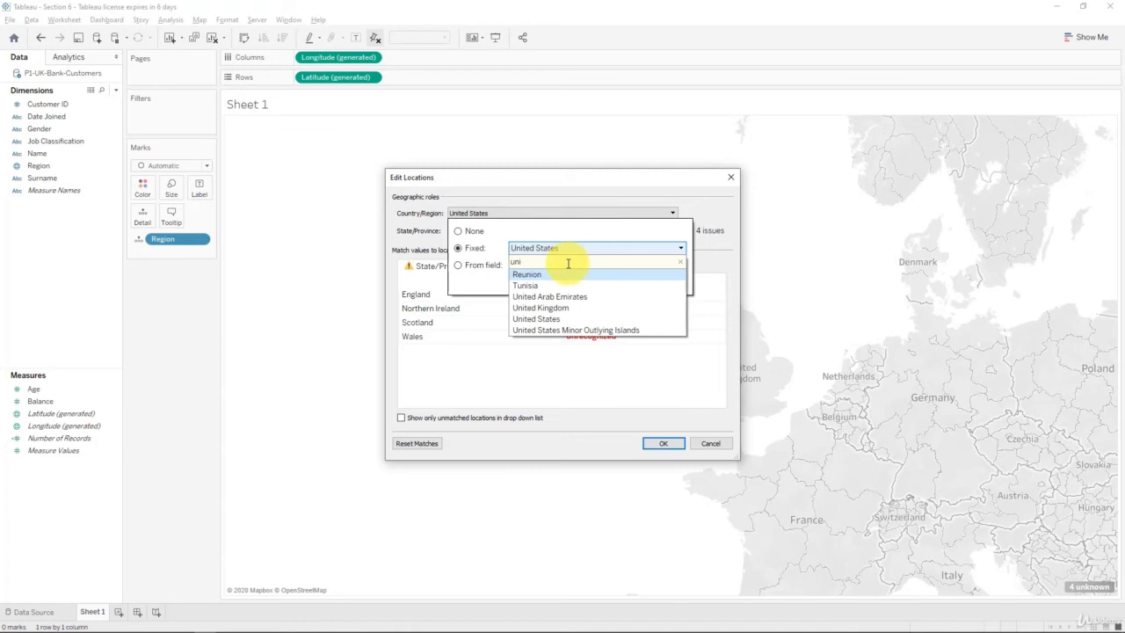
{"action": "mouse_move", "coordinate": [541, 308]}
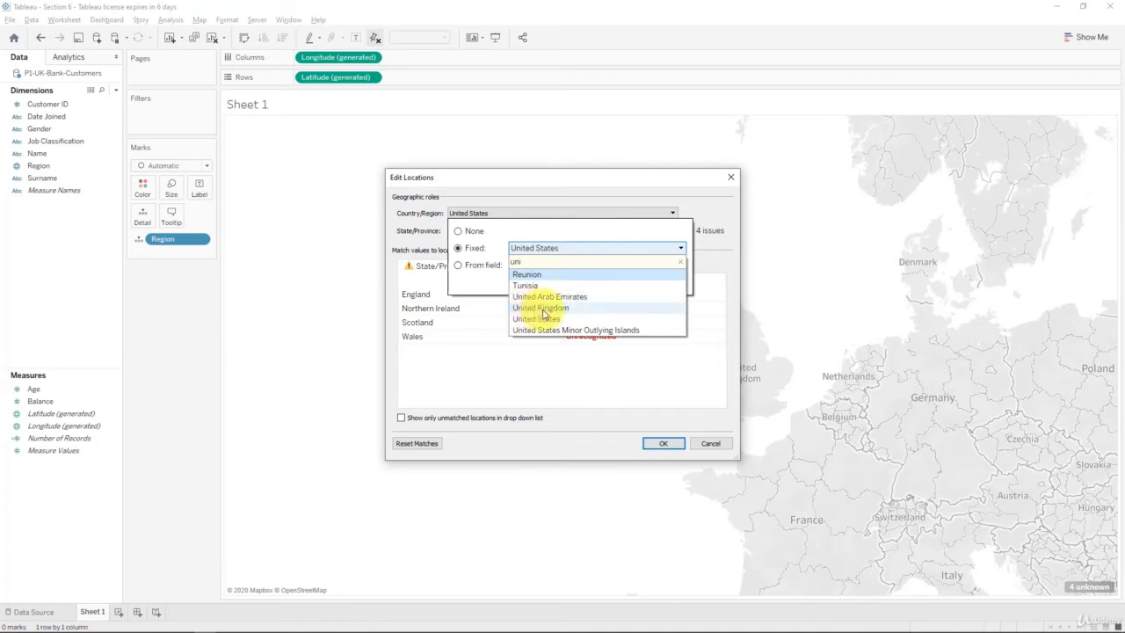
{"action": "left_click", "coordinate": [541, 307]}
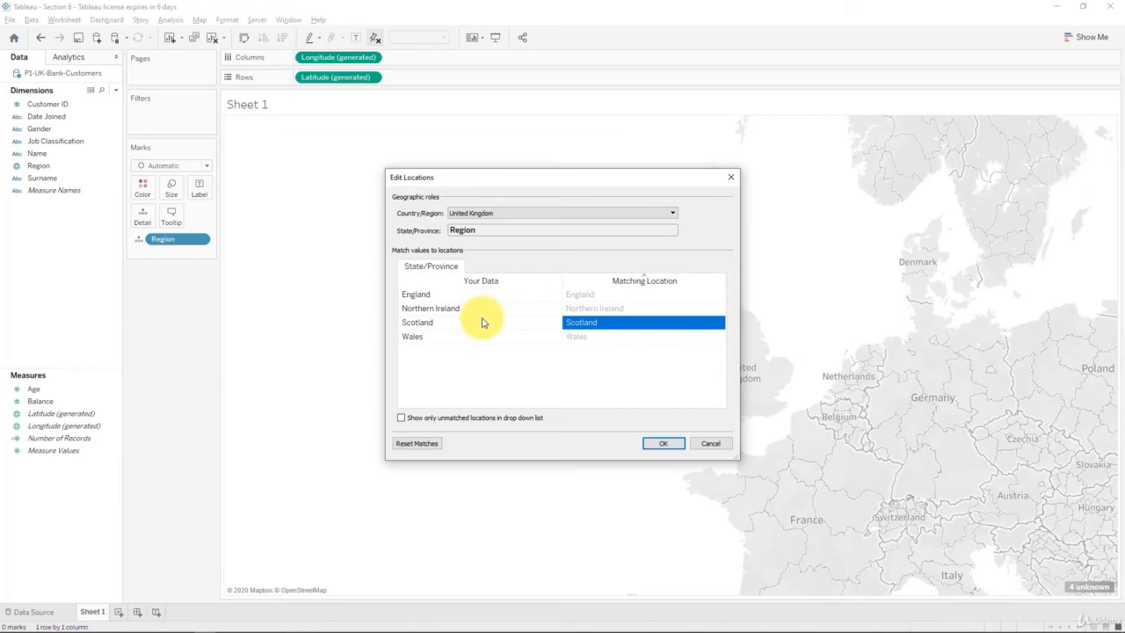
Match Scotland to its map location and confirm so all four UK regions plot as points
{"action": "left_click", "coordinate": [563, 230]}
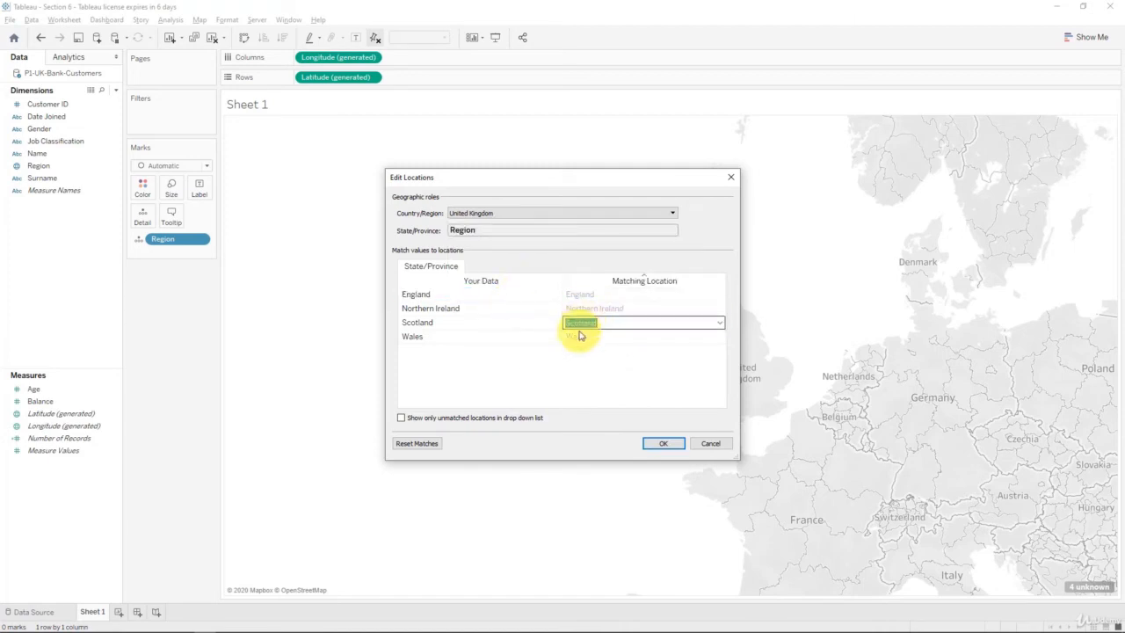
{"action": "left_click", "coordinate": [664, 443]}
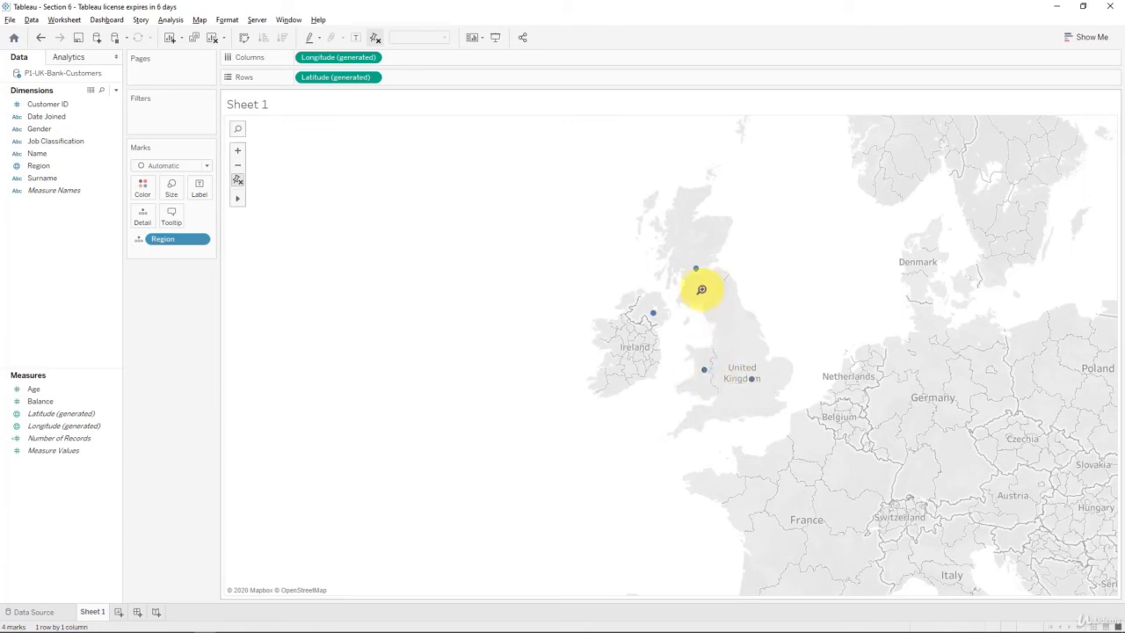
{"action": "mouse_move", "coordinate": [246, 202]}
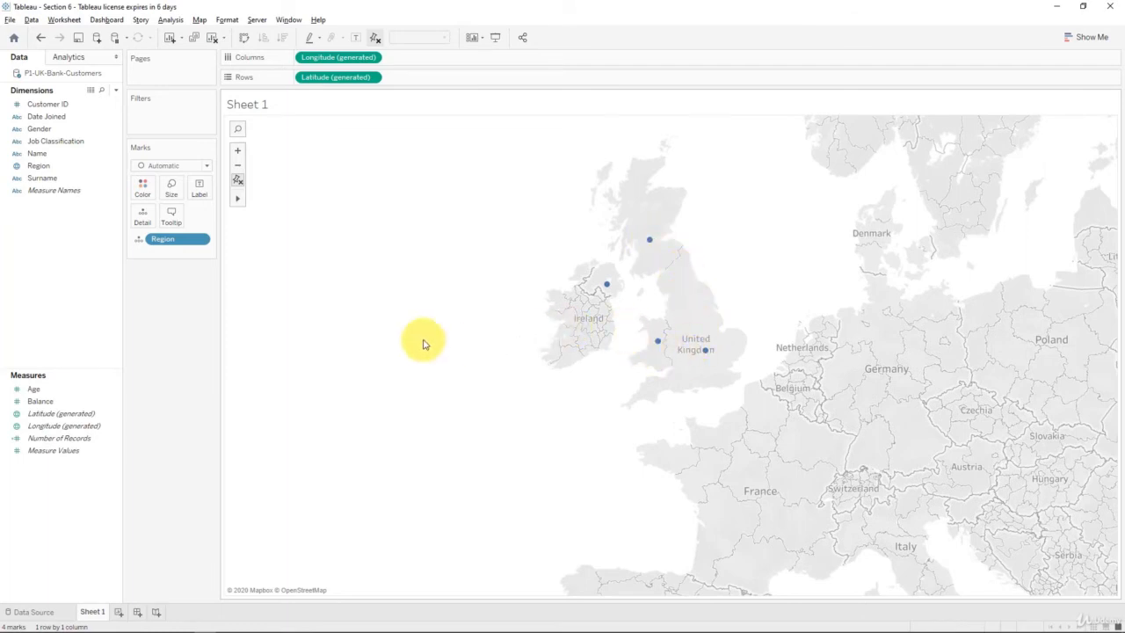
{"action": "left_click", "coordinate": [172, 165]}
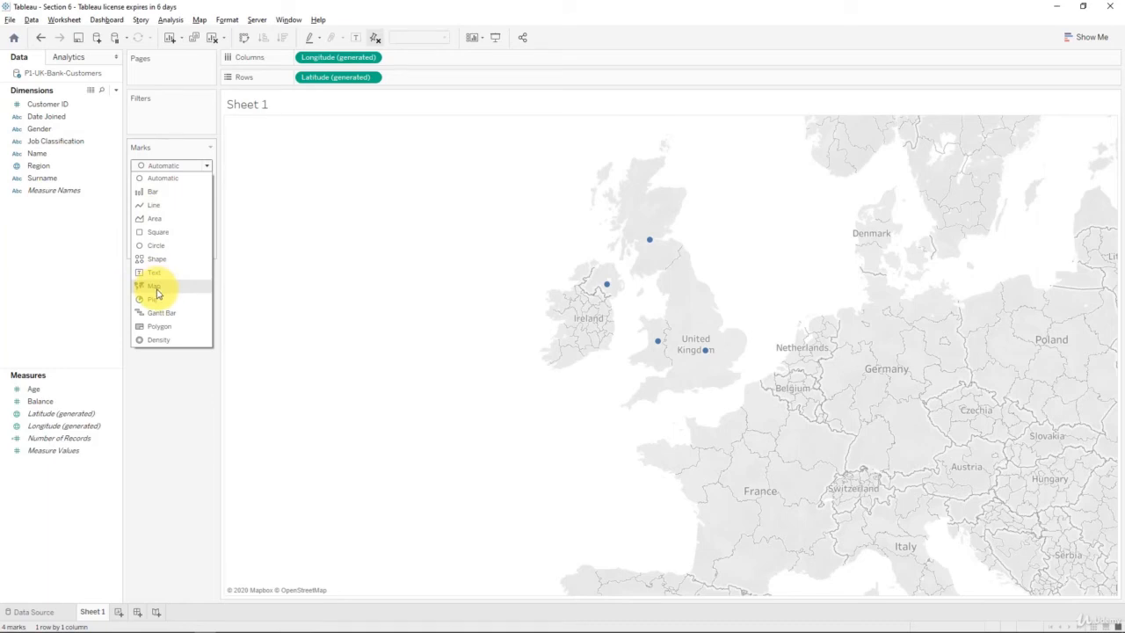
Change the mark type from Automatic to Map so the regions become filled shapes
{"action": "left_click", "coordinate": [153, 285]}
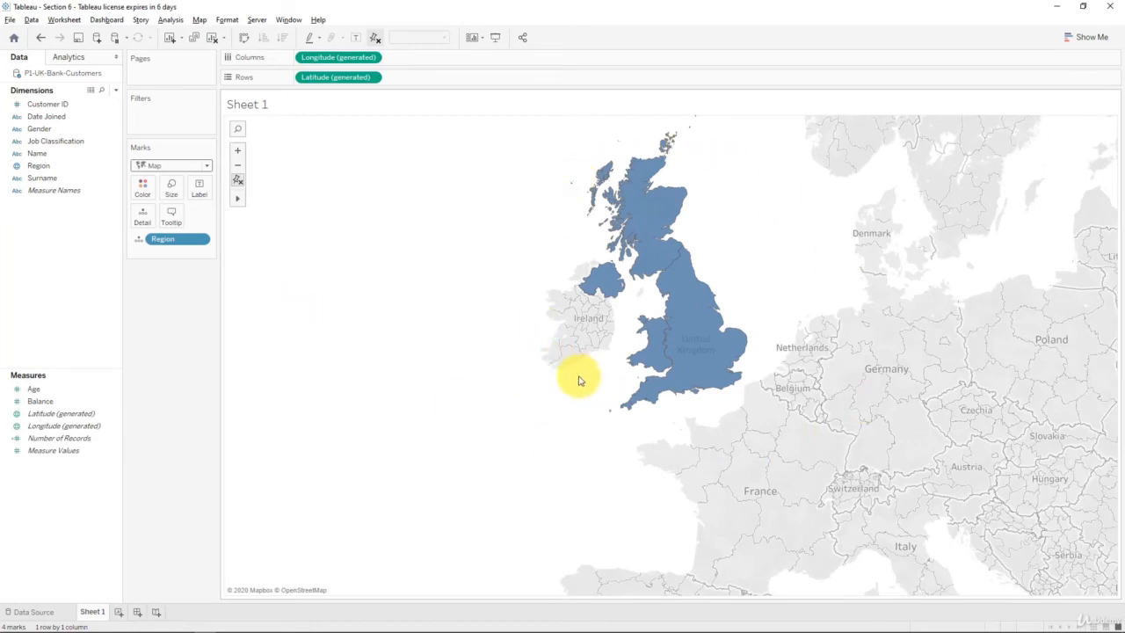
{"action": "mouse_move", "coordinate": [654, 267]}
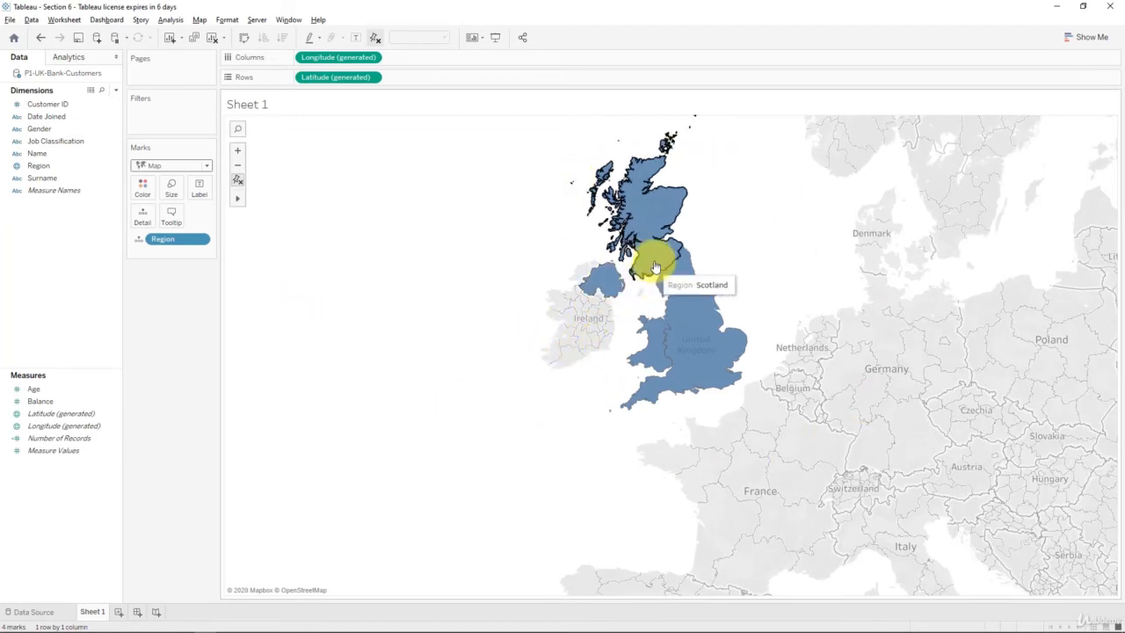
{"action": "mouse_move", "coordinate": [648, 359]}
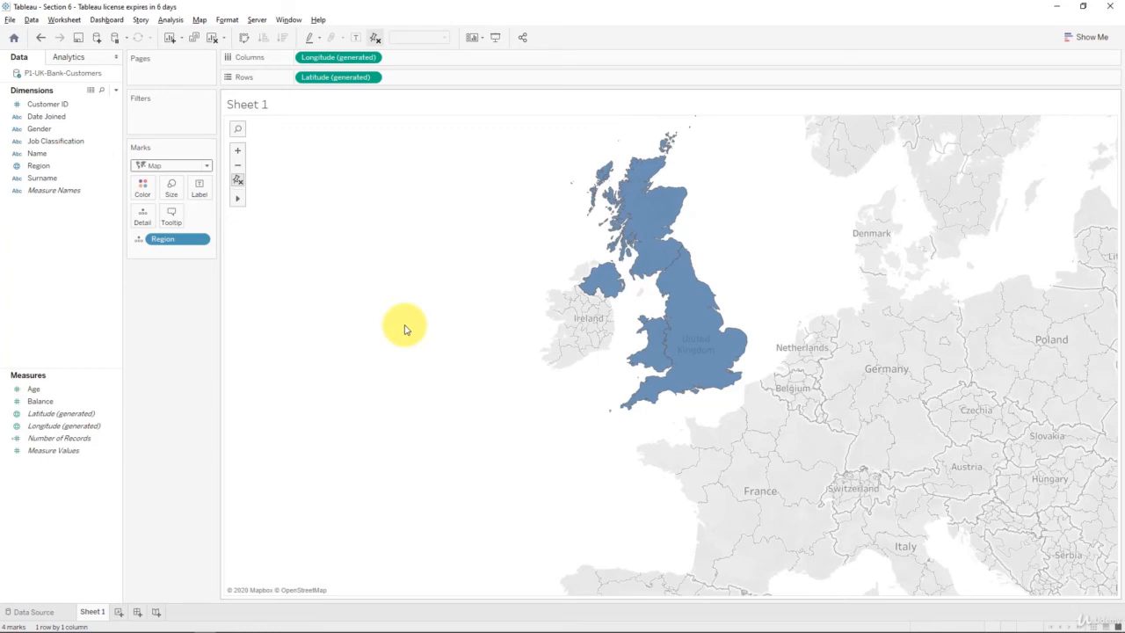
{"action": "mouse_move", "coordinate": [380, 320]}
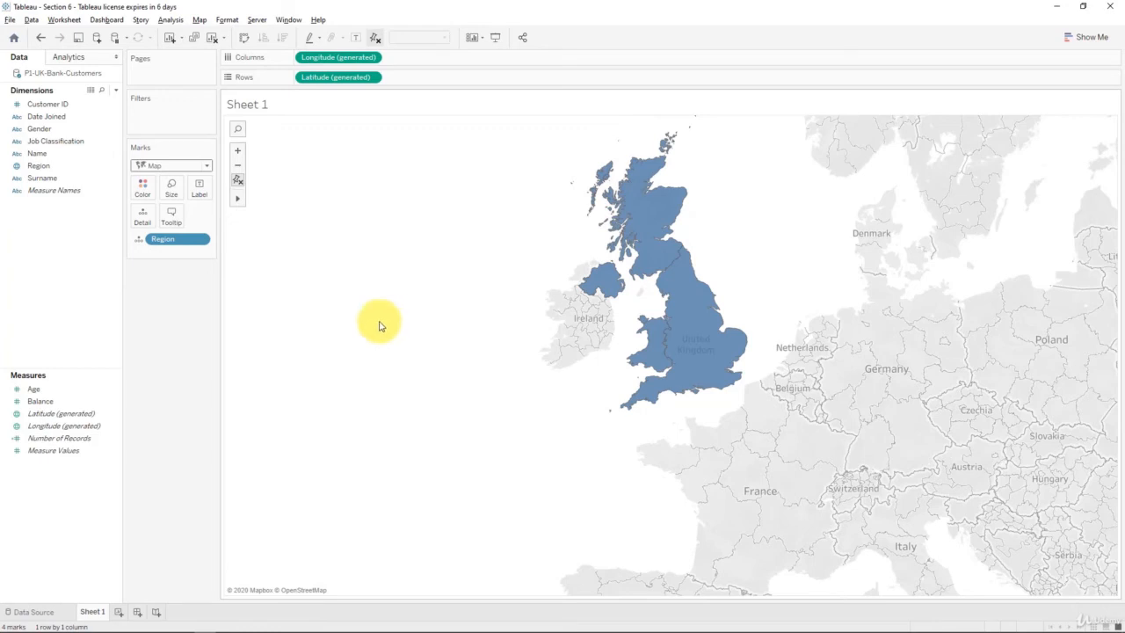
{"action": "mouse_move", "coordinate": [373, 332]}
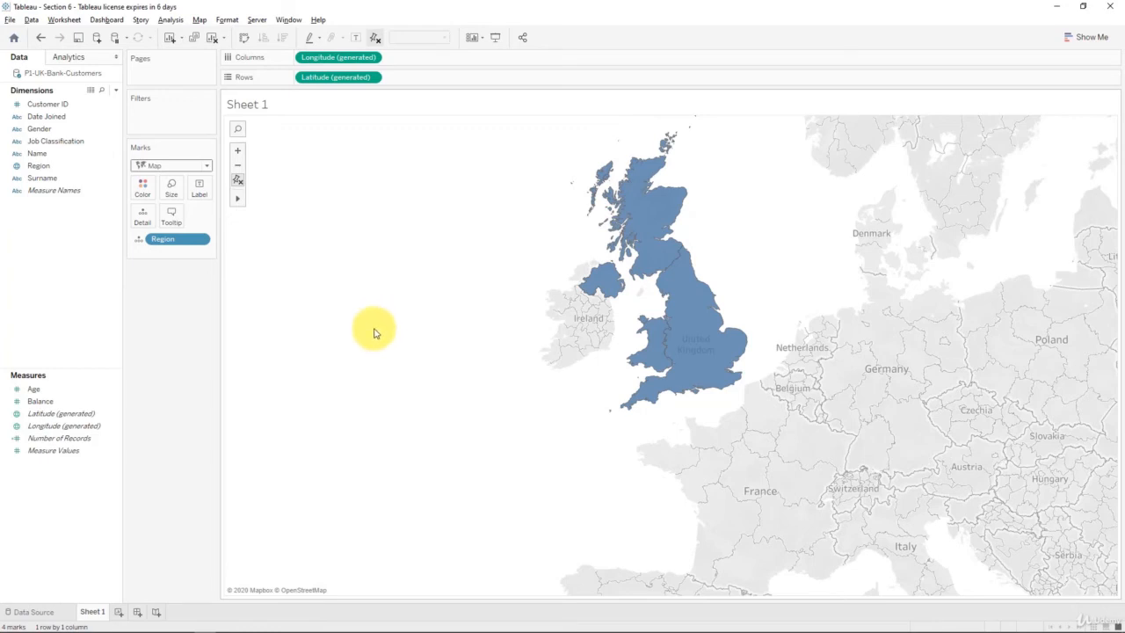
{"action": "mouse_move", "coordinate": [383, 281]}
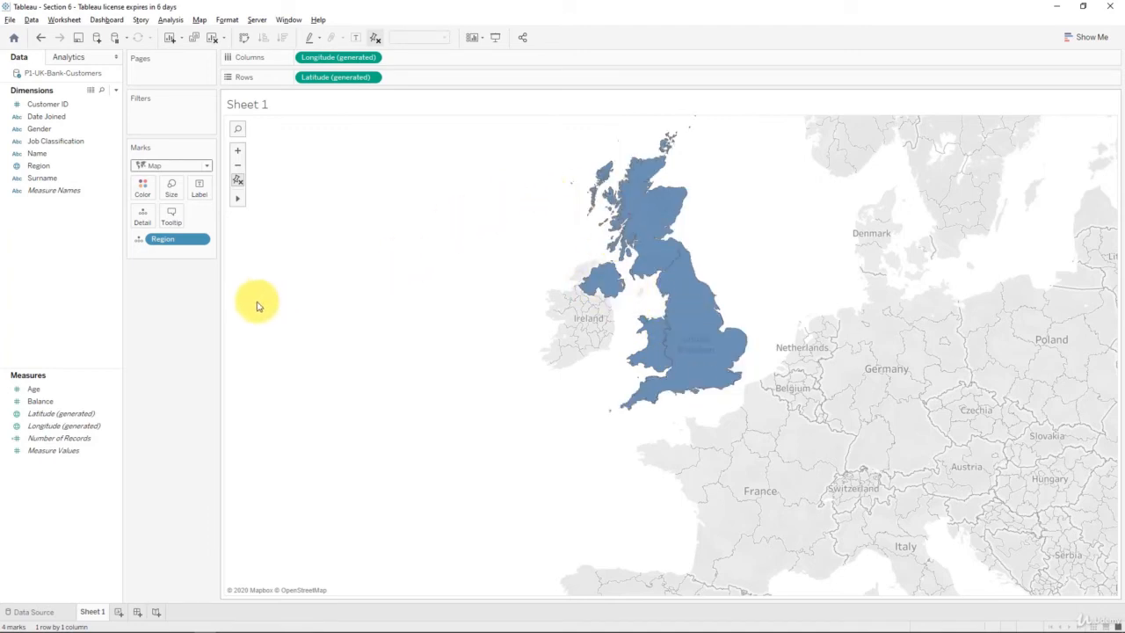
{"action": "mouse_move", "coordinate": [511, 278]}
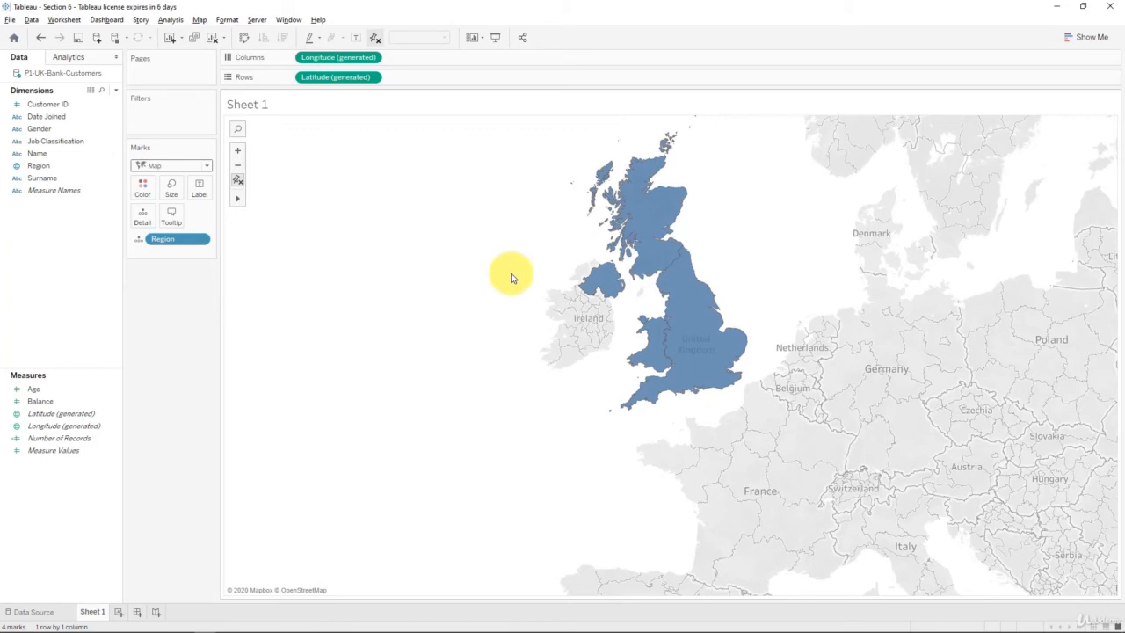
{"action": "mouse_move", "coordinate": [506, 274]}
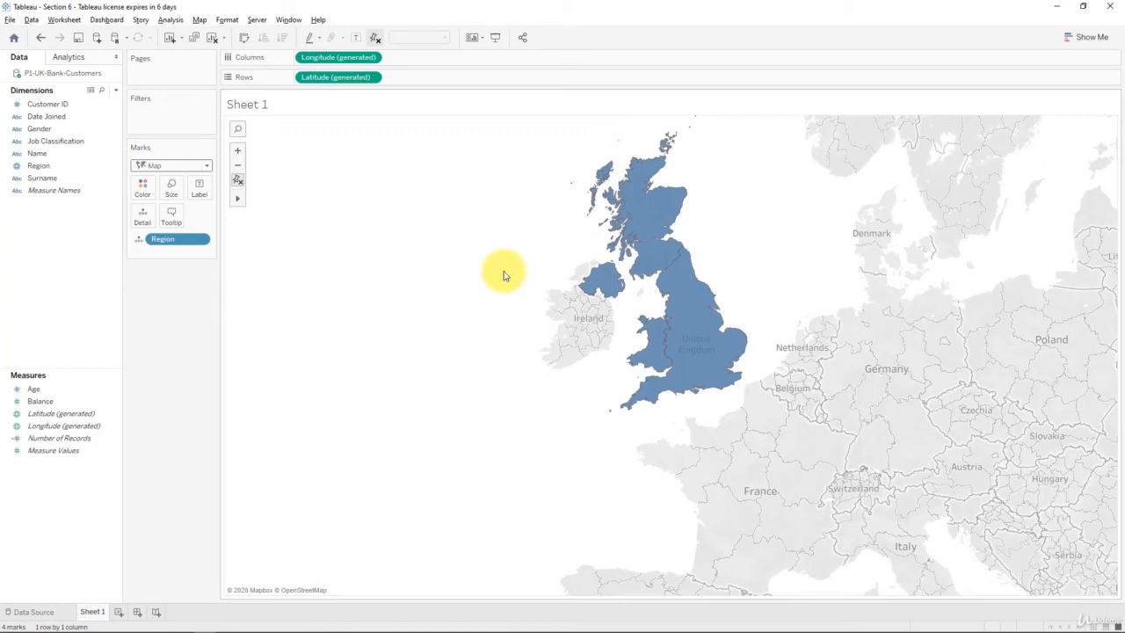
{"action": "mouse_move", "coordinate": [629, 295]}
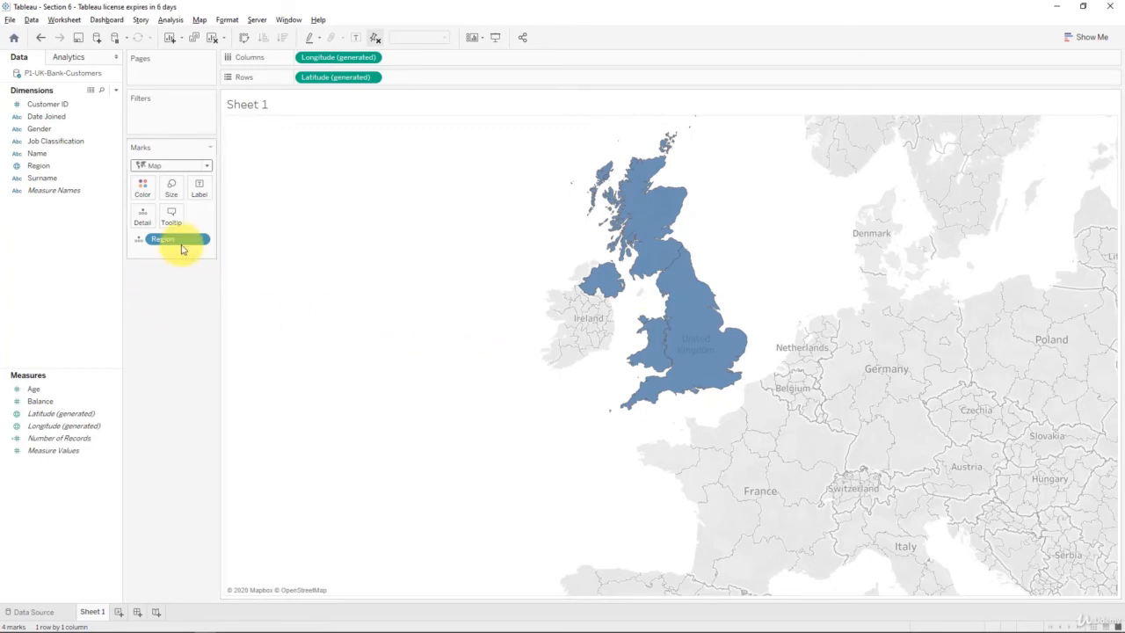
Move the Region pill from Detail onto Color, giving each UK region its own colour and legend
{"action": "left_click_drag", "start_coordinate": [183, 239], "coordinate": [144, 213]}
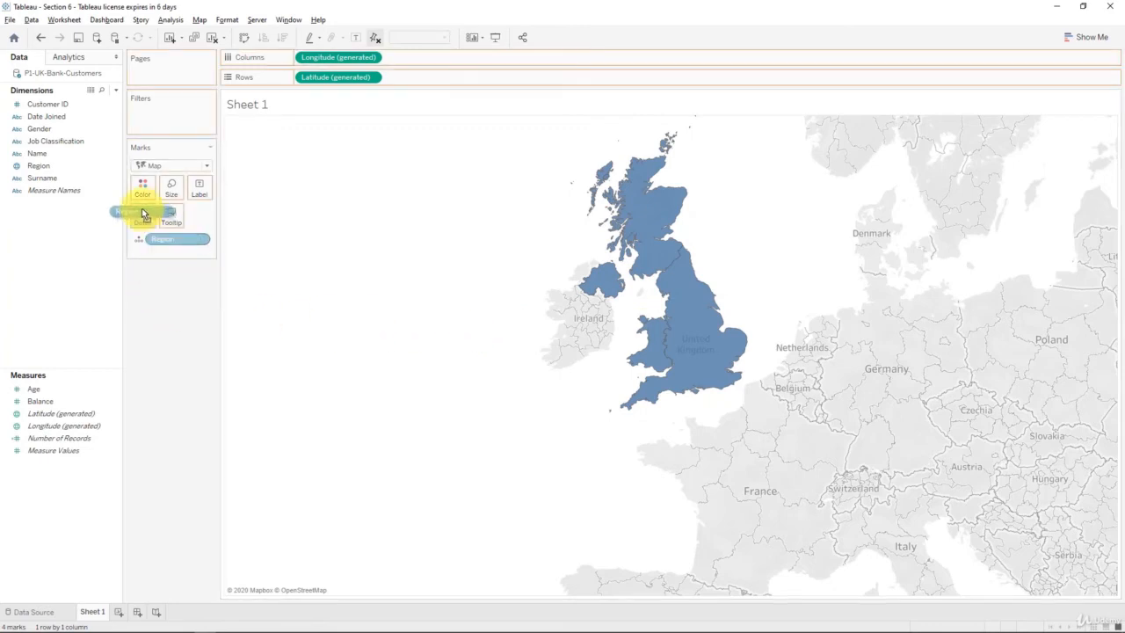
{"action": "left_click_drag", "start_coordinate": [124, 211], "coordinate": [143, 184]}
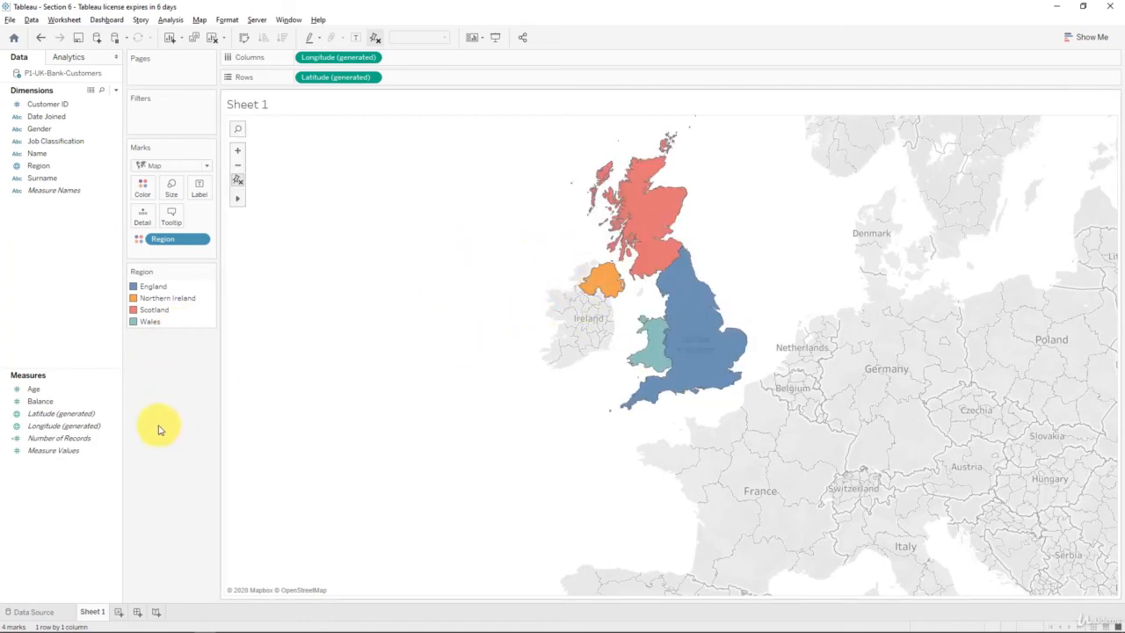
{"action": "mouse_move", "coordinate": [654, 338]}
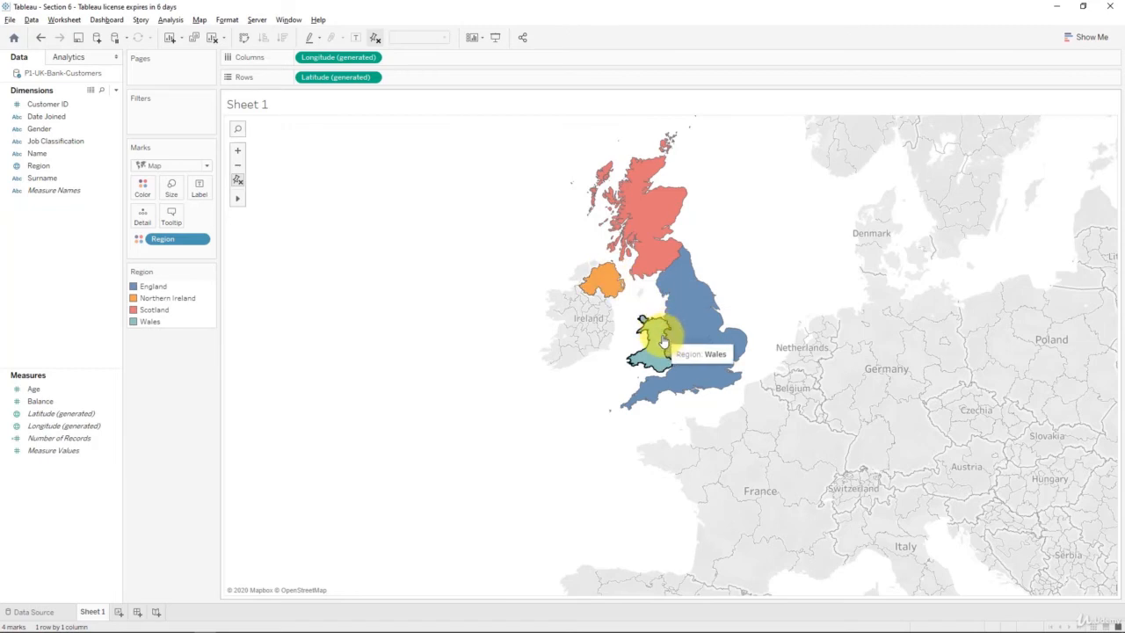
{"action": "mouse_move", "coordinate": [684, 316]}
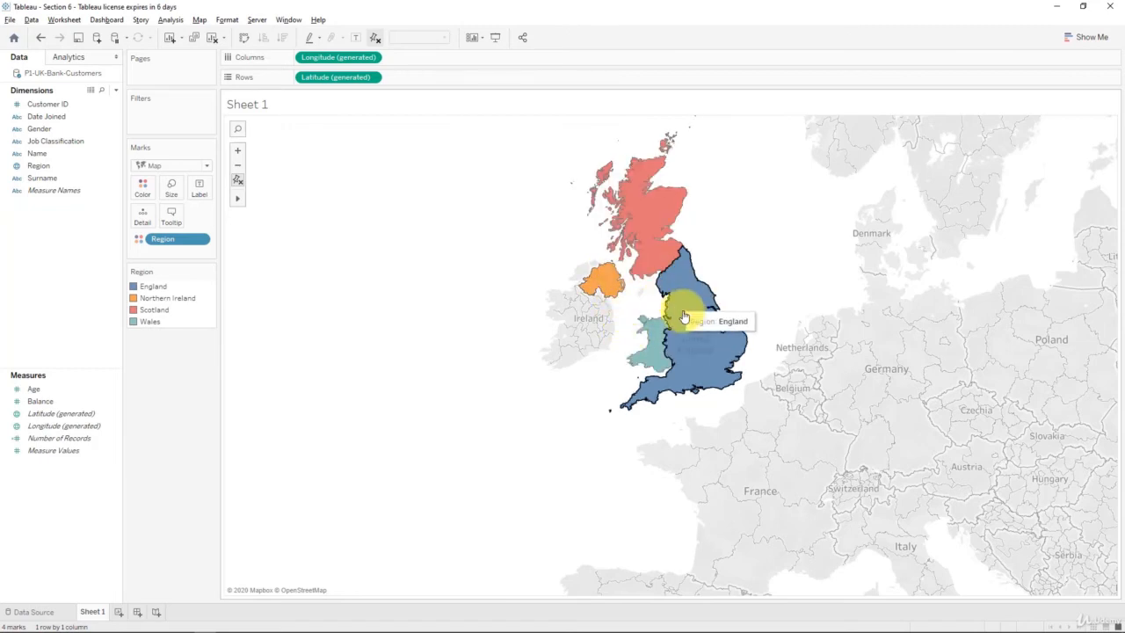
{"action": "mouse_move", "coordinate": [100, 297]}
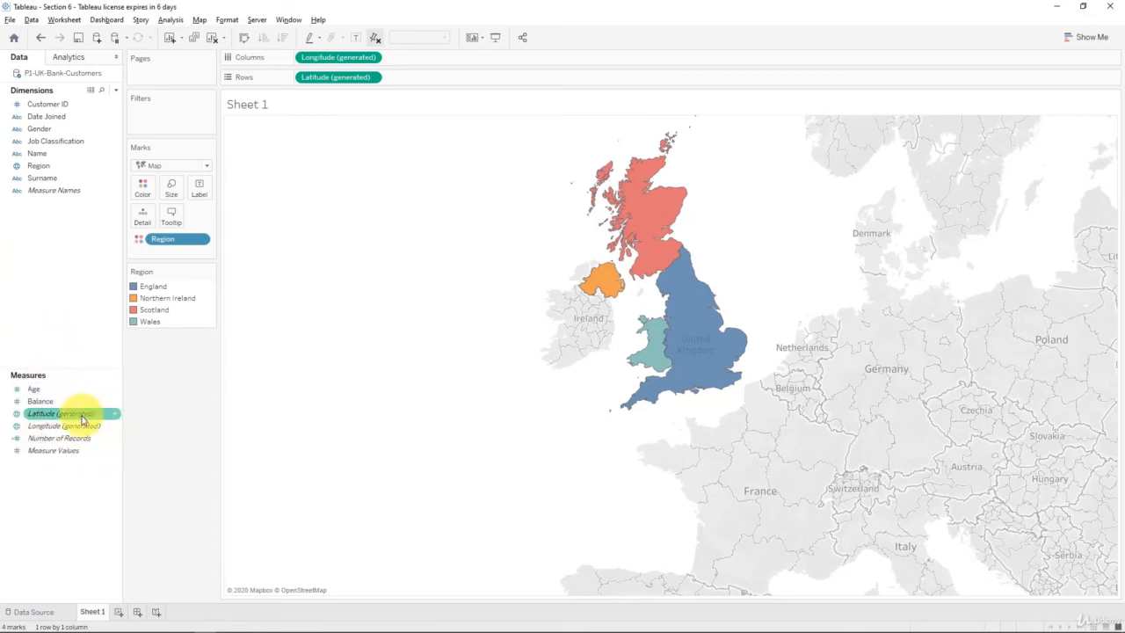
{"action": "mouse_move", "coordinate": [60, 438]}
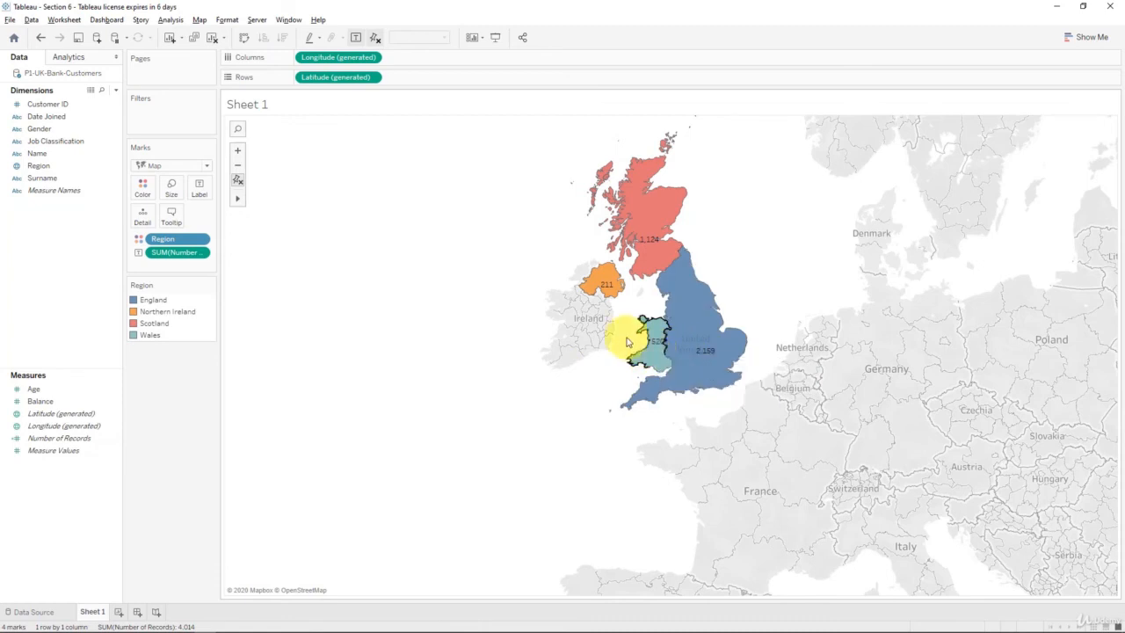
{"action": "mouse_move", "coordinate": [661, 260]}
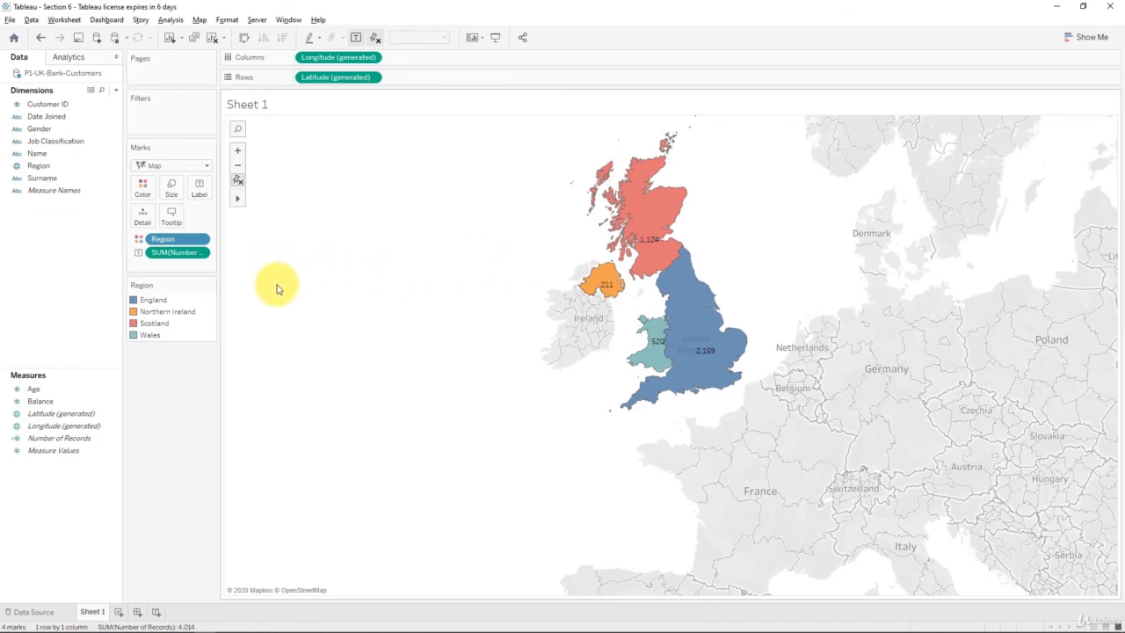
{"action": "mouse_move", "coordinate": [199, 188]}
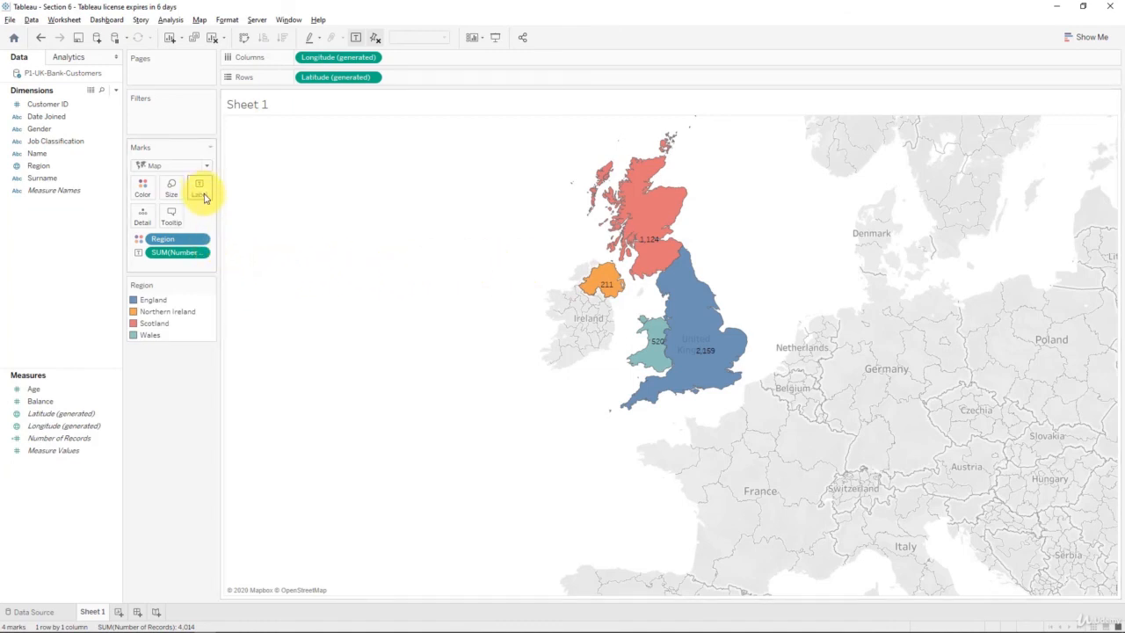
Set the region record-count labels (2,159, 520, 211) to bold font
{"action": "left_click", "coordinate": [199, 188]}
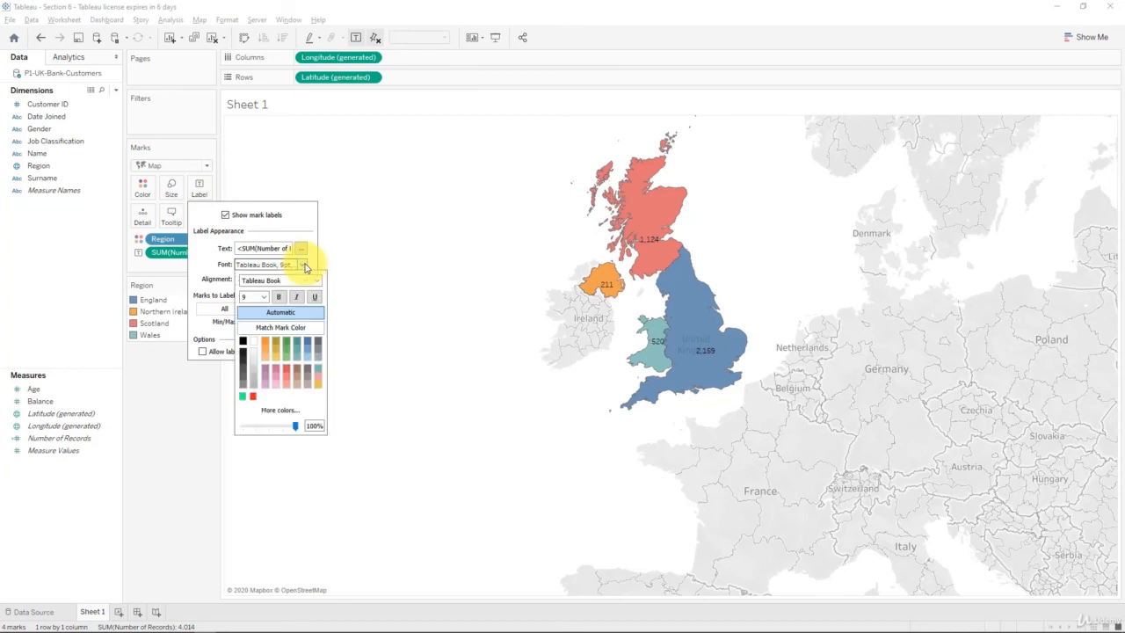
{"action": "left_click", "coordinate": [262, 295]}
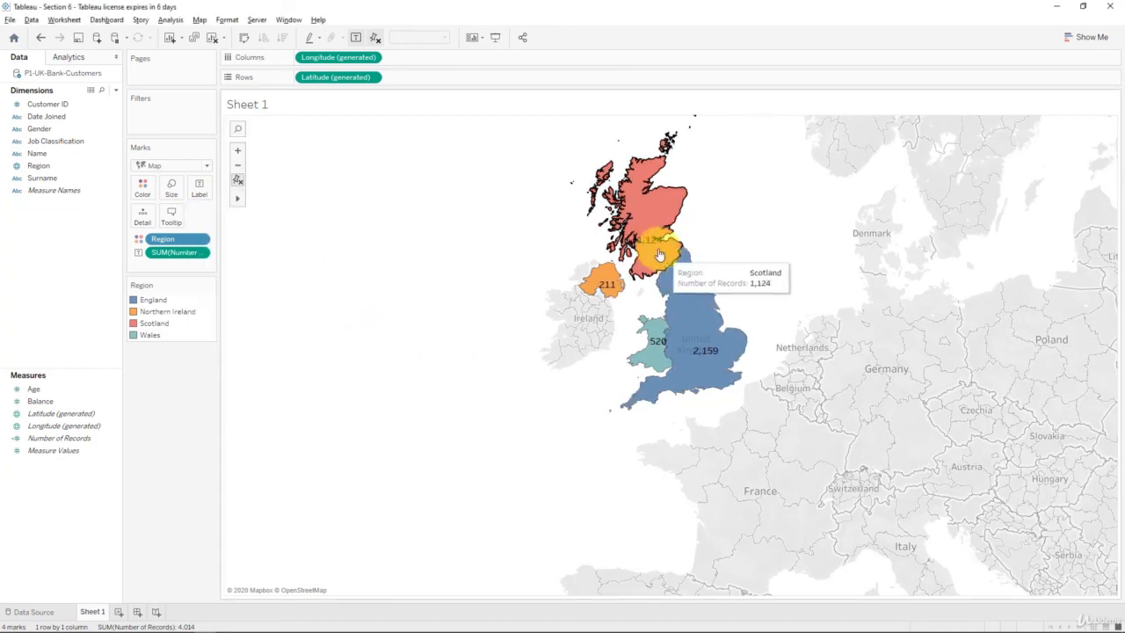
{"action": "mouse_move", "coordinate": [343, 281]}
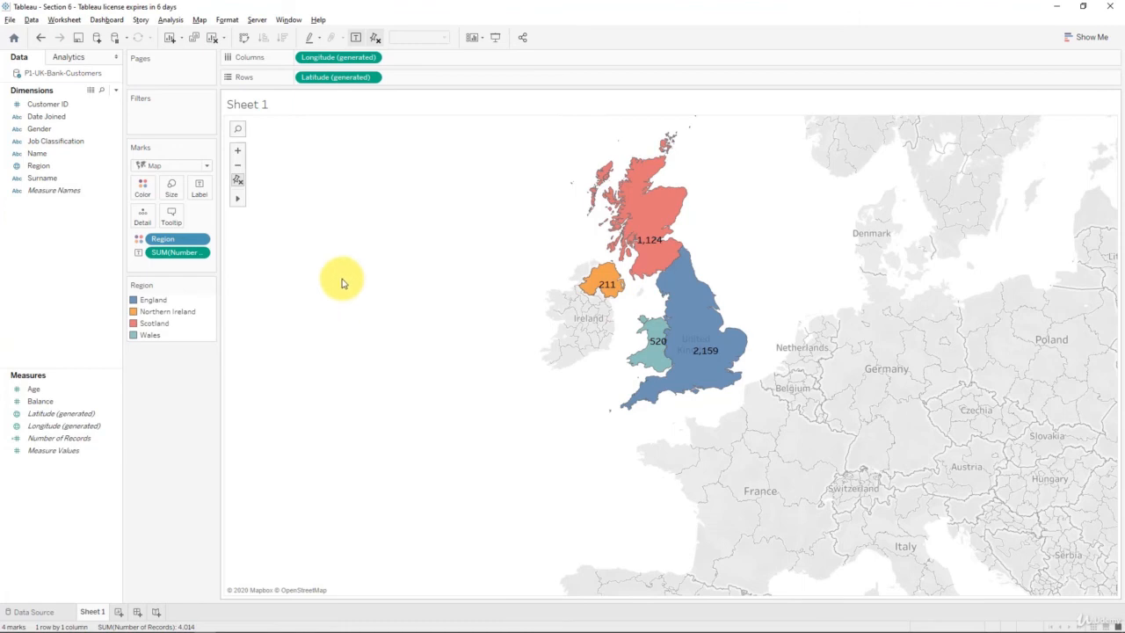
{"action": "mouse_move", "coordinate": [365, 272]}
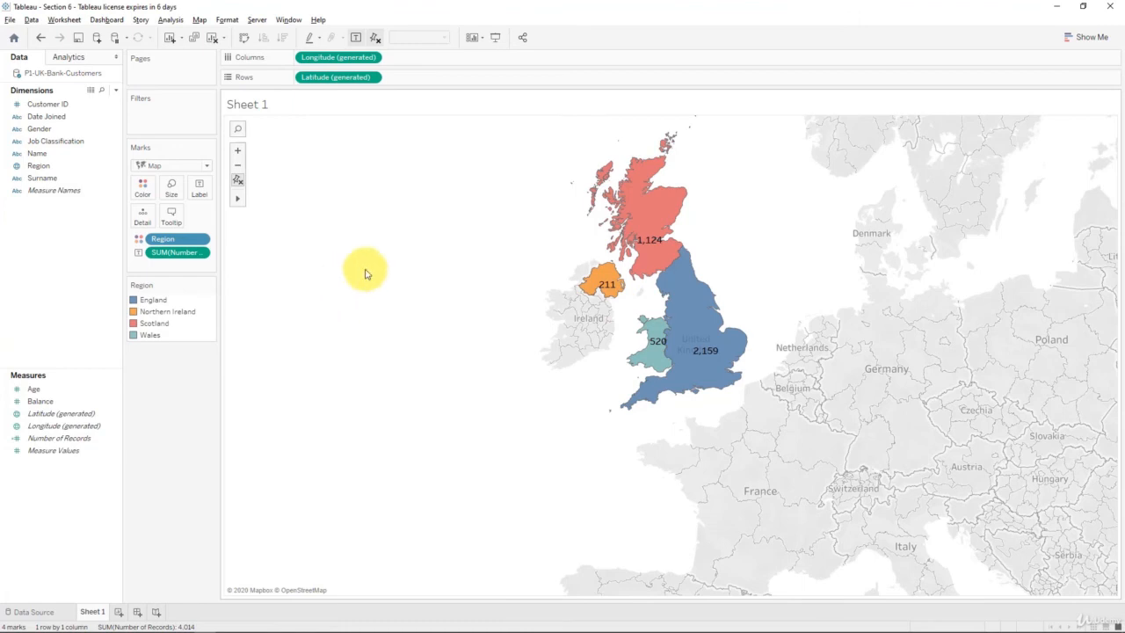
{"action": "mouse_move", "coordinate": [676, 302]}
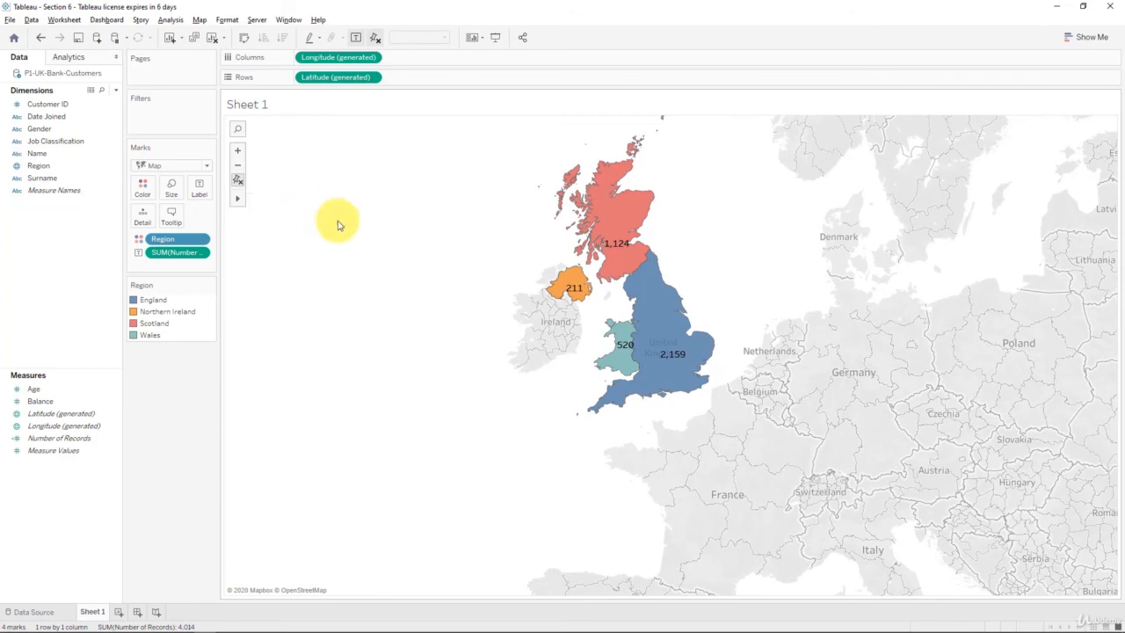
{"action": "mouse_move", "coordinate": [457, 360]}
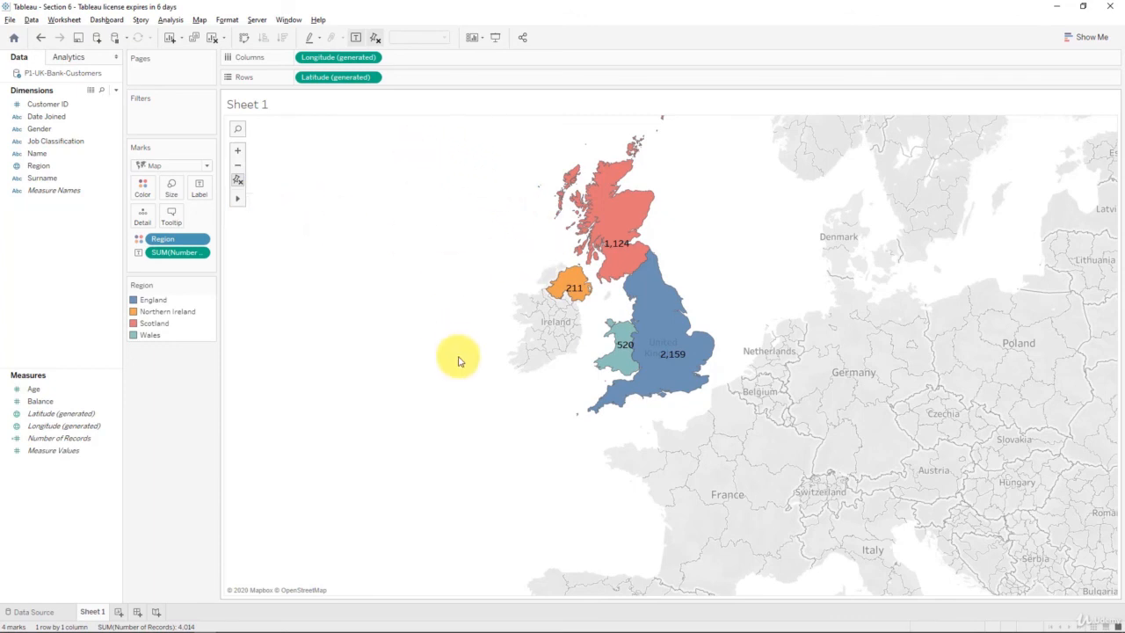
{"action": "mouse_move", "coordinate": [553, 601]}
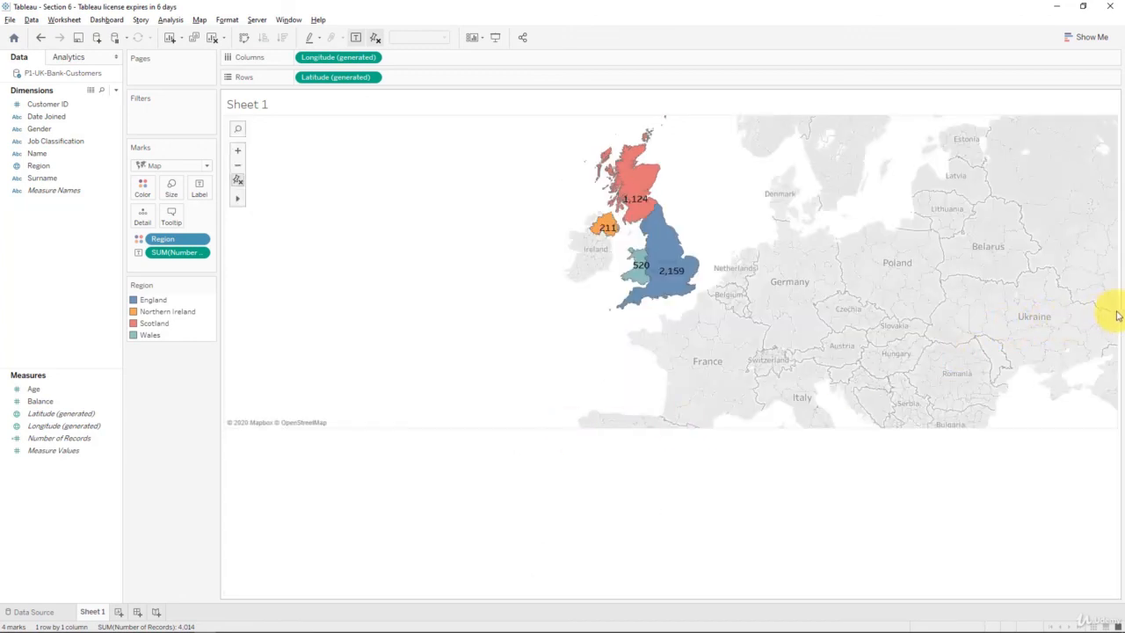
{"action": "mouse_move", "coordinate": [1117, 313]}
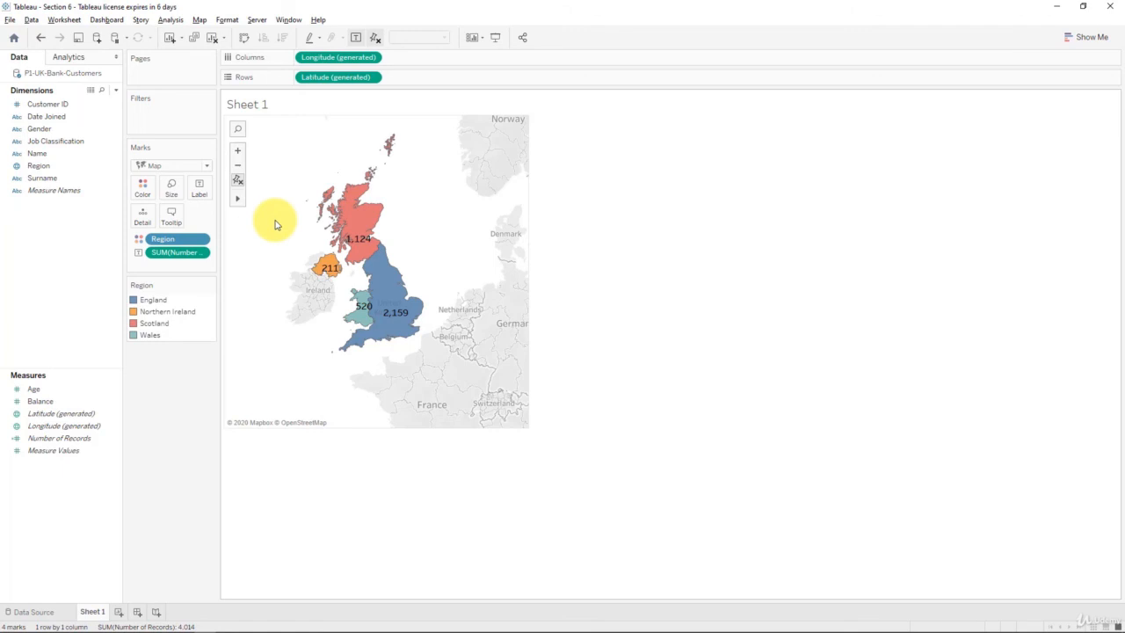
{"action": "mouse_move", "coordinate": [274, 222]}
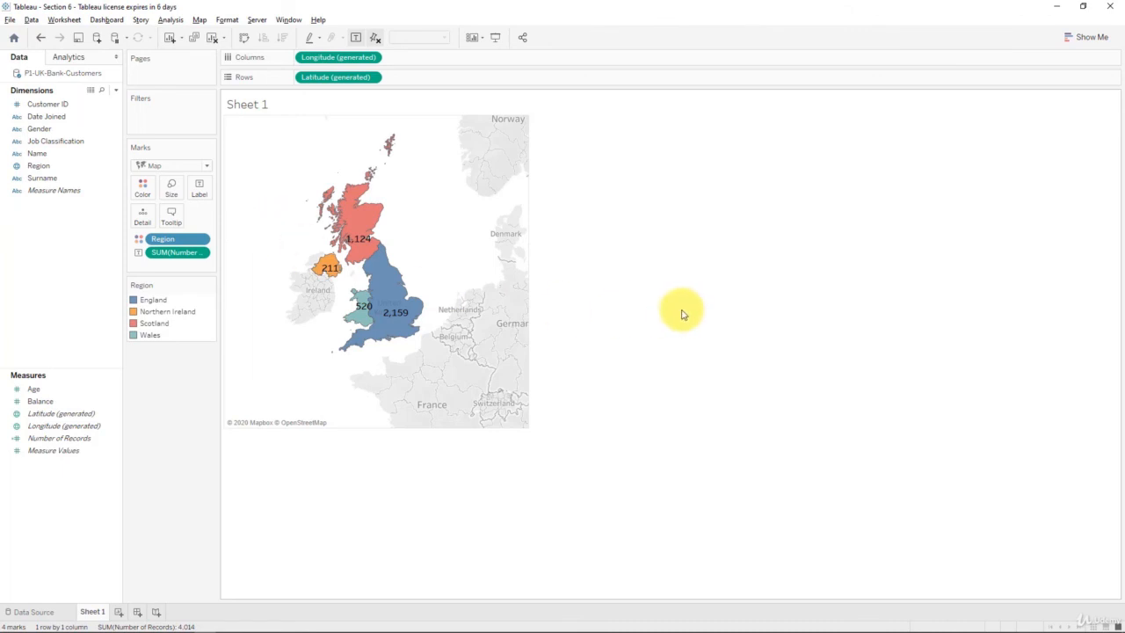
{"action": "mouse_move", "coordinate": [668, 316]}
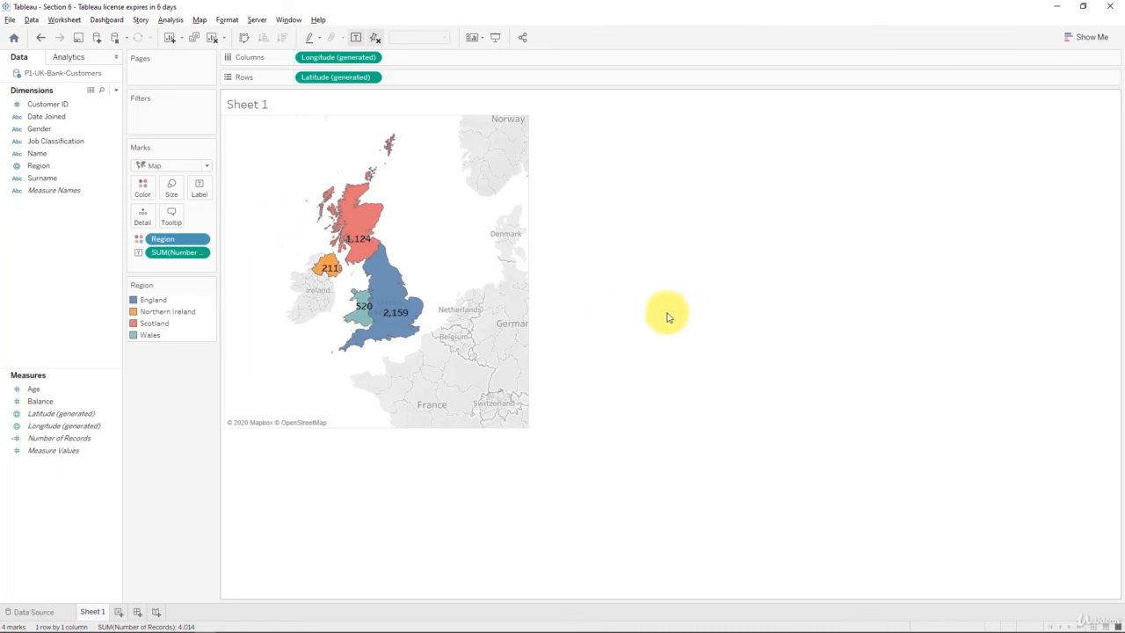